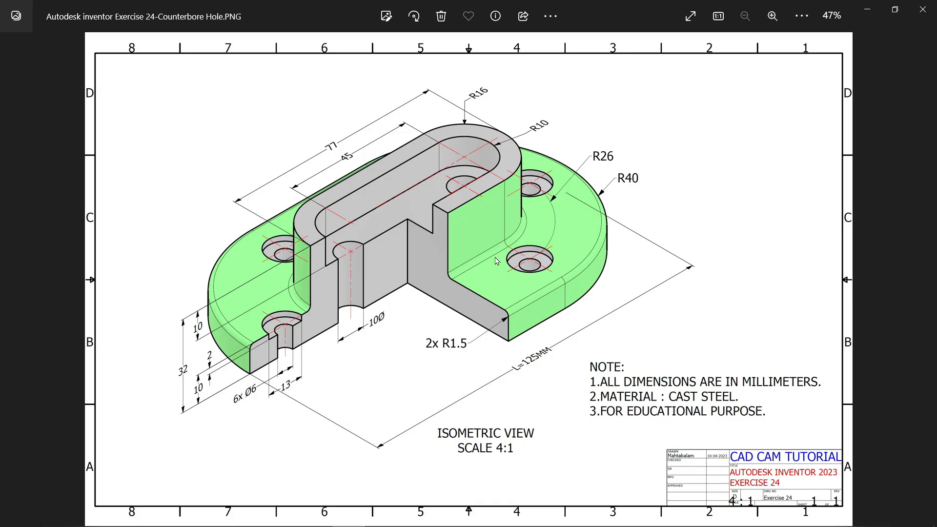
pyautogui.moveTo(423, 293)
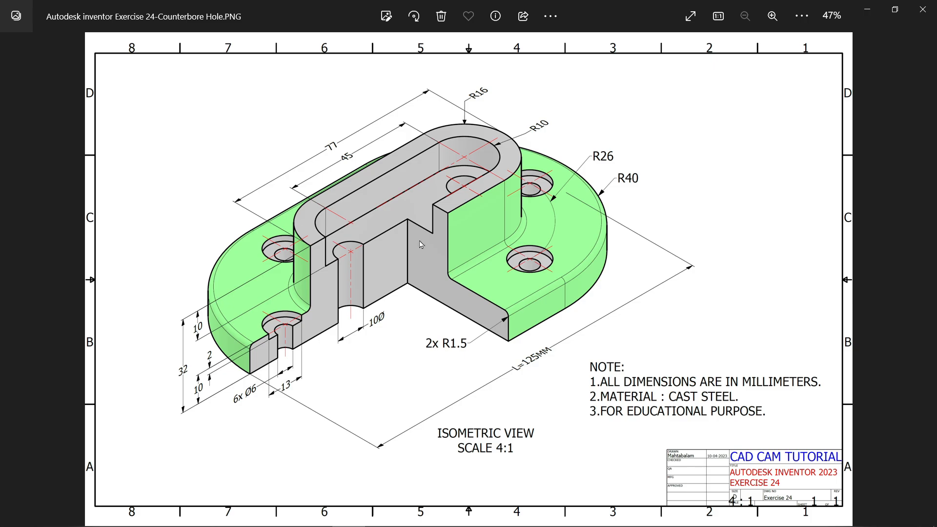
pyautogui.moveTo(668, 390)
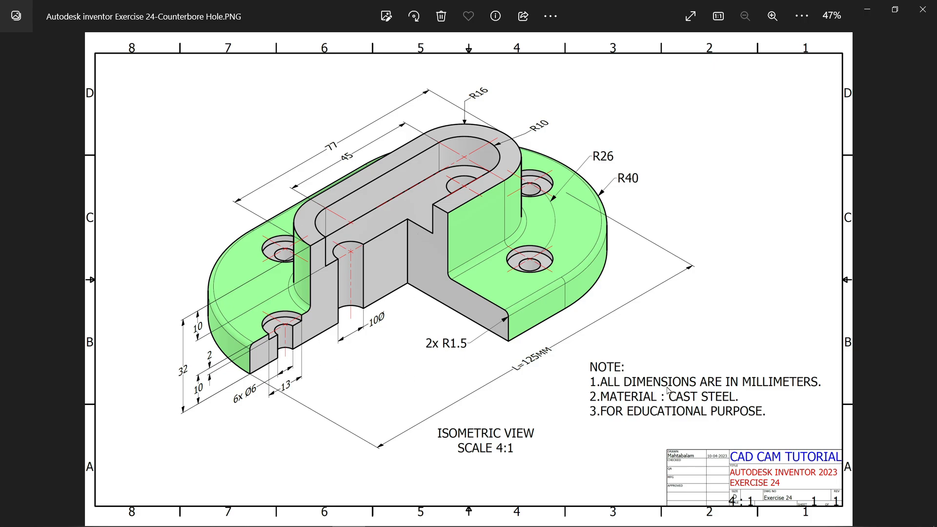
pyautogui.moveTo(653, 405)
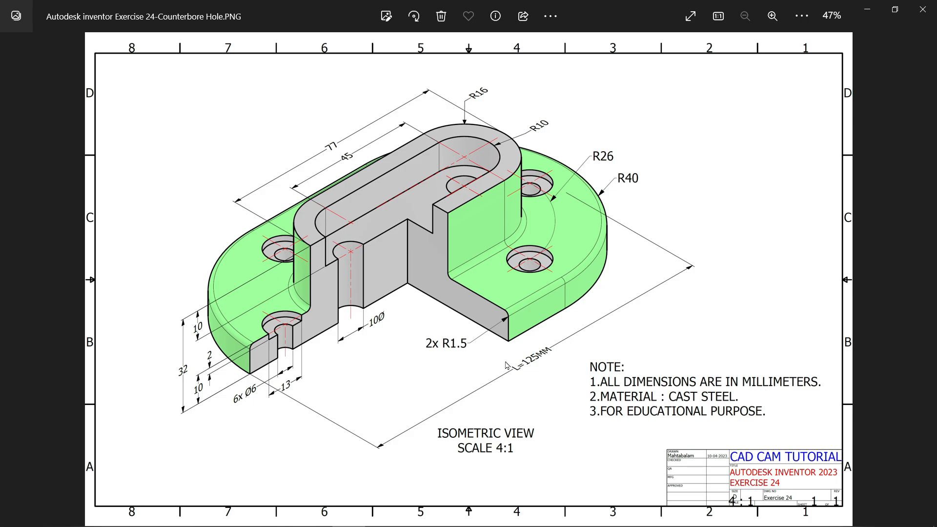
# Zoom in and out on the Exercise 24 counterbore-hole drawing to read its dimensions.
pyautogui.click(771, 17)
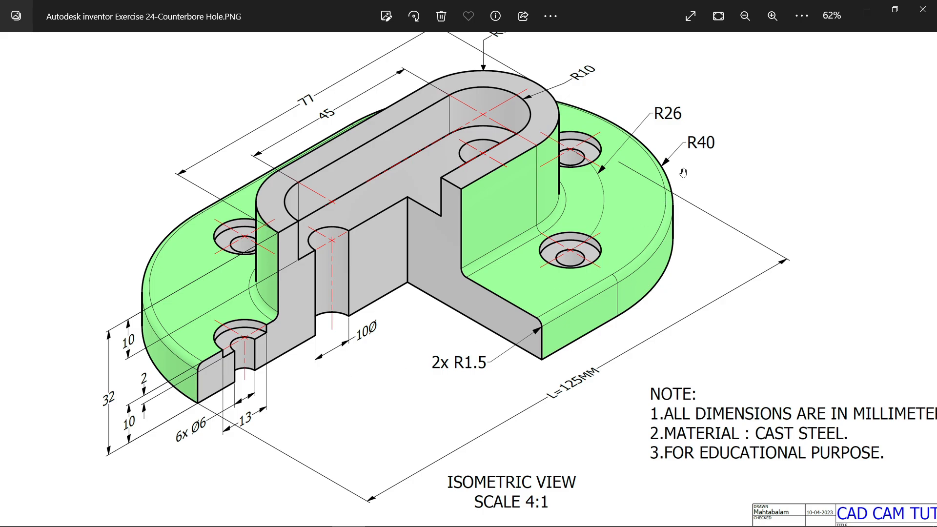
pyautogui.moveTo(584, 385)
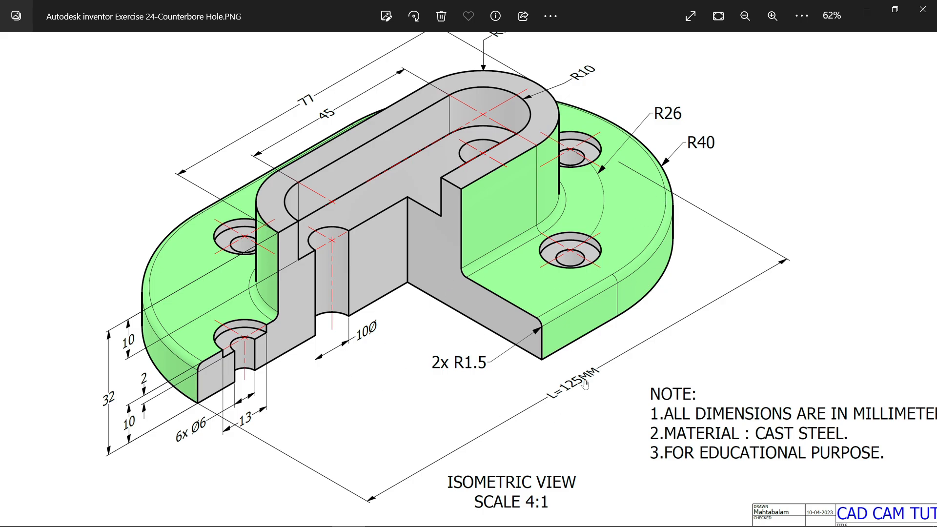
pyautogui.moveTo(704, 150)
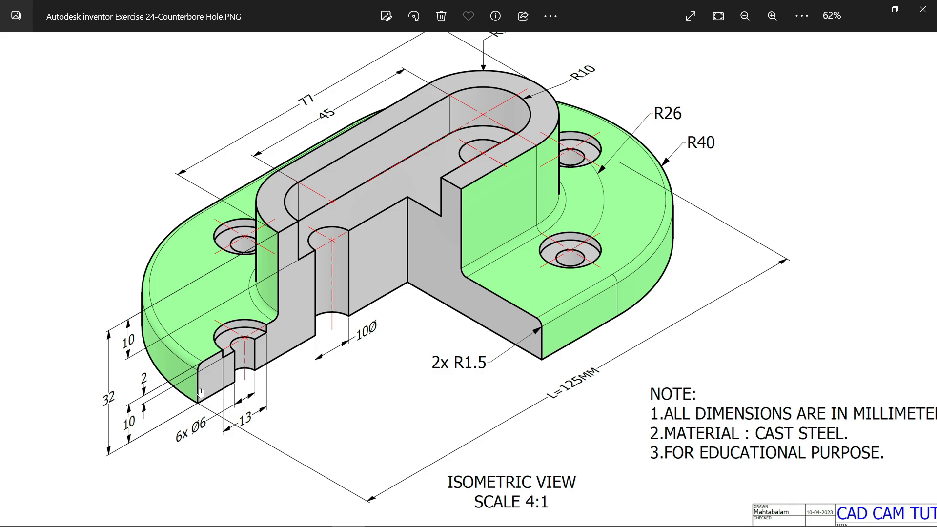
pyautogui.click(772, 17)
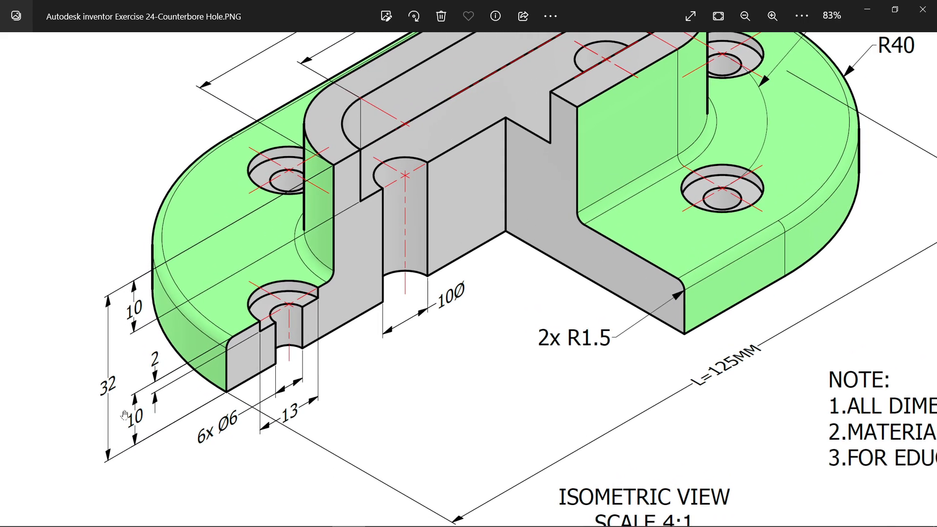
pyautogui.moveTo(403, 264)
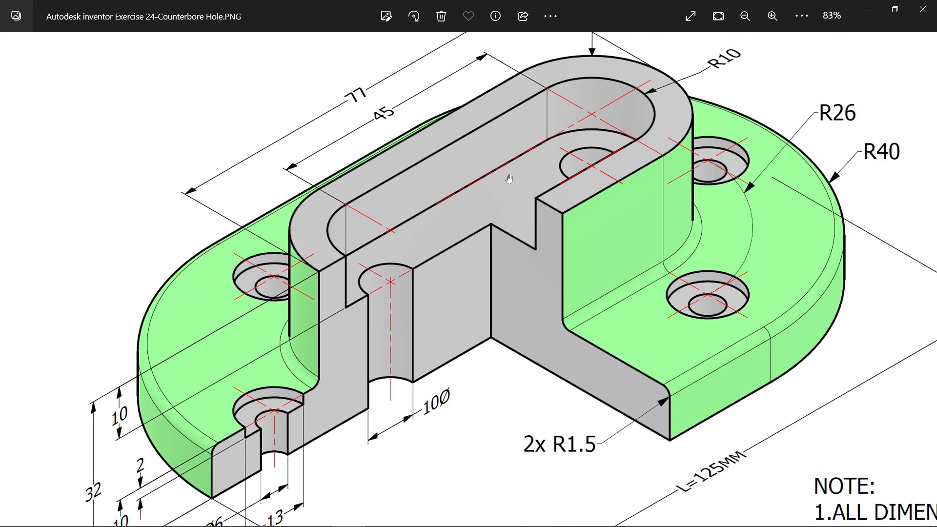
pyautogui.click(771, 17)
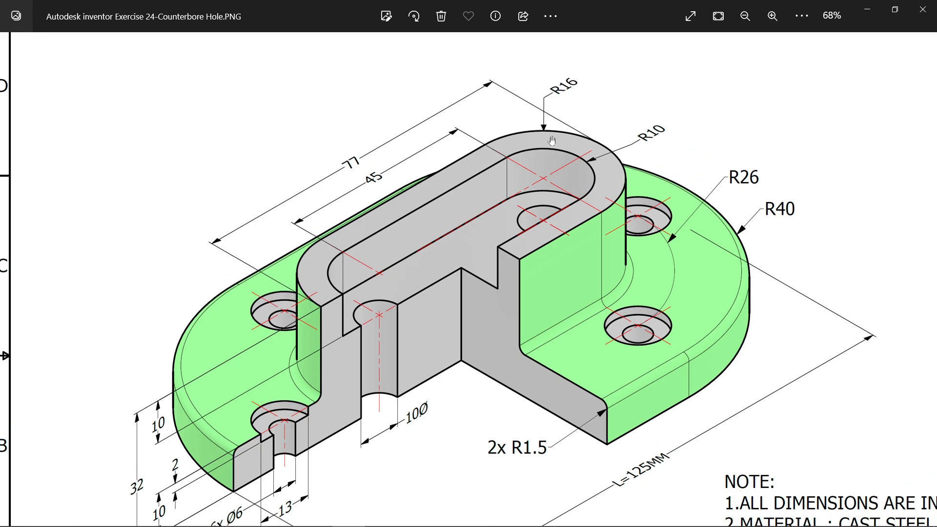
pyautogui.moveTo(354, 157)
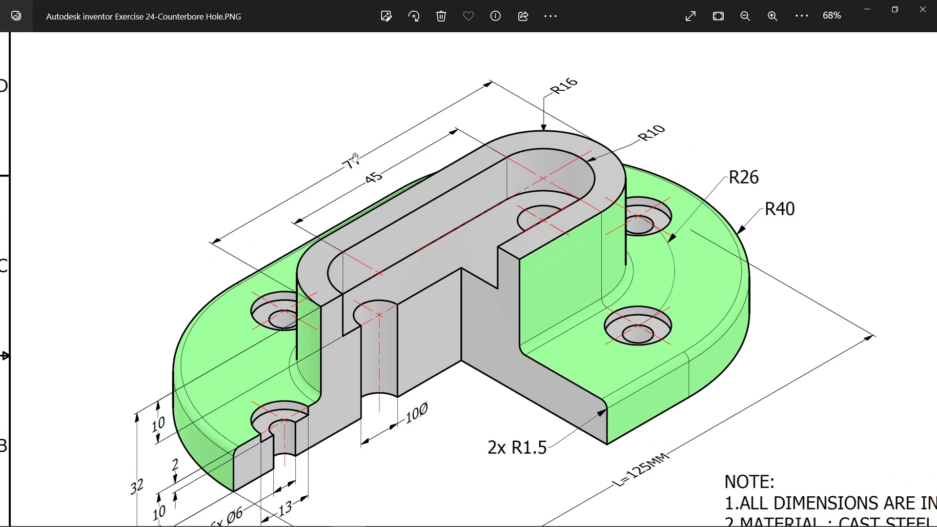
pyautogui.moveTo(533, 129)
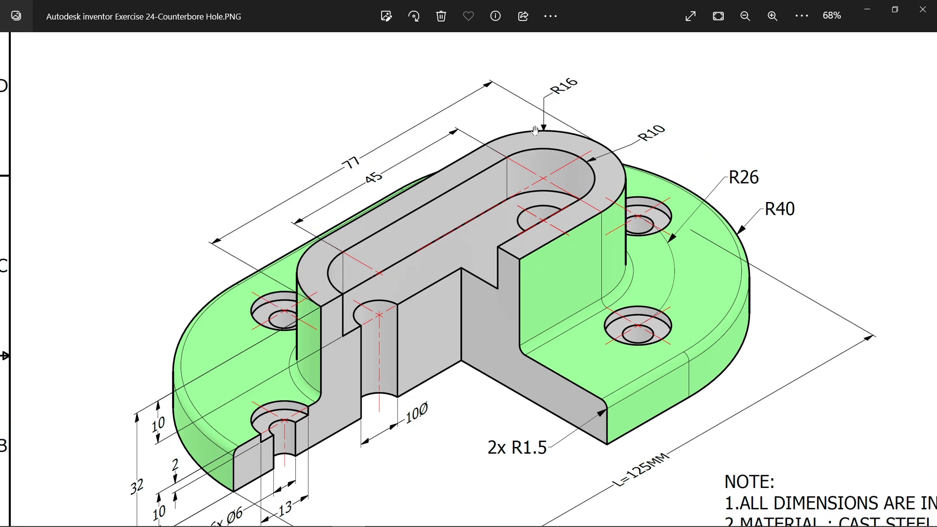
pyautogui.moveTo(563, 101)
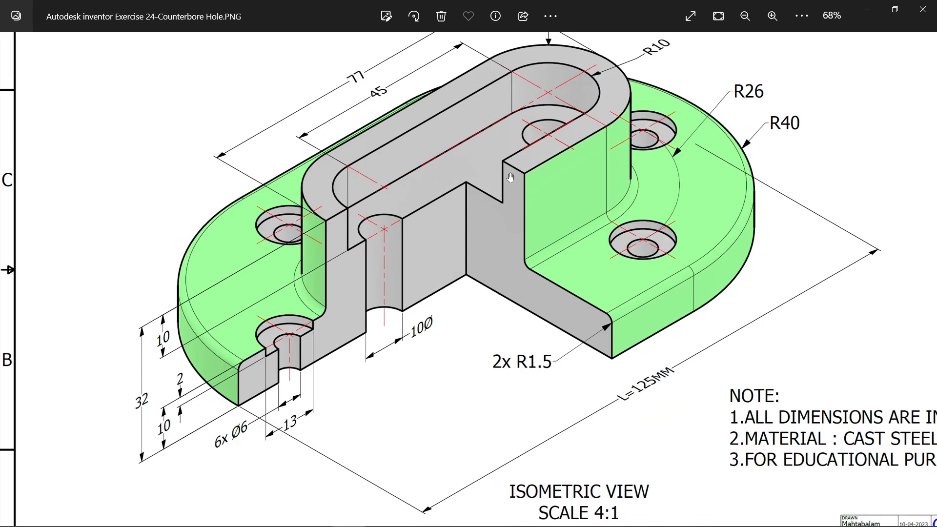
pyautogui.moveTo(323, 228)
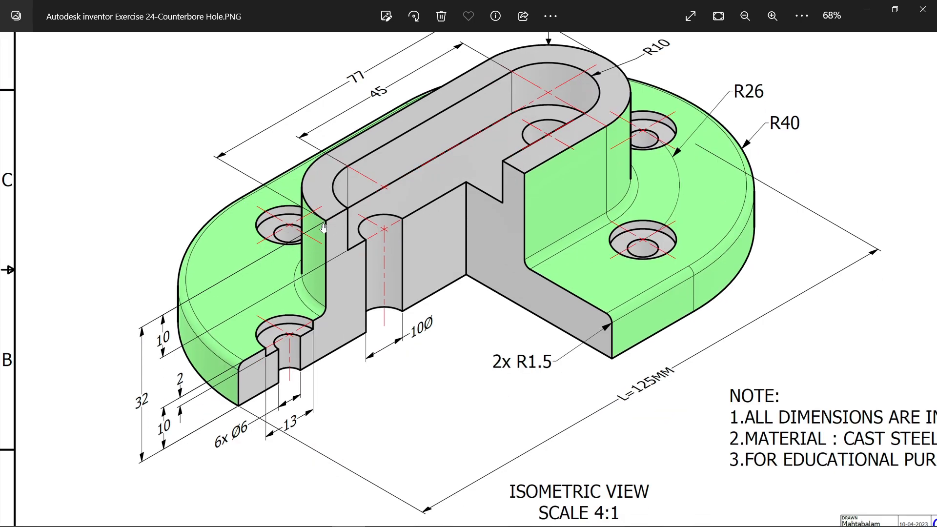
pyautogui.moveTo(136, 417)
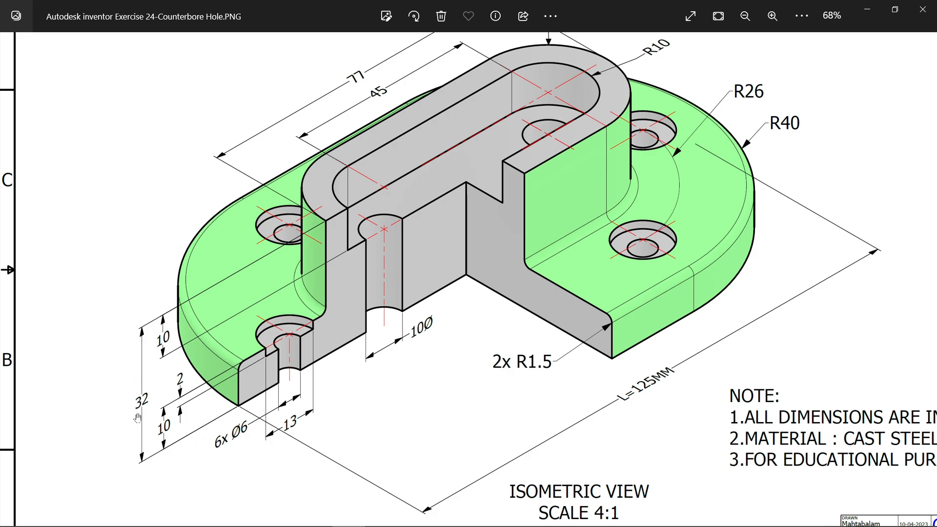
pyautogui.moveTo(867, 12)
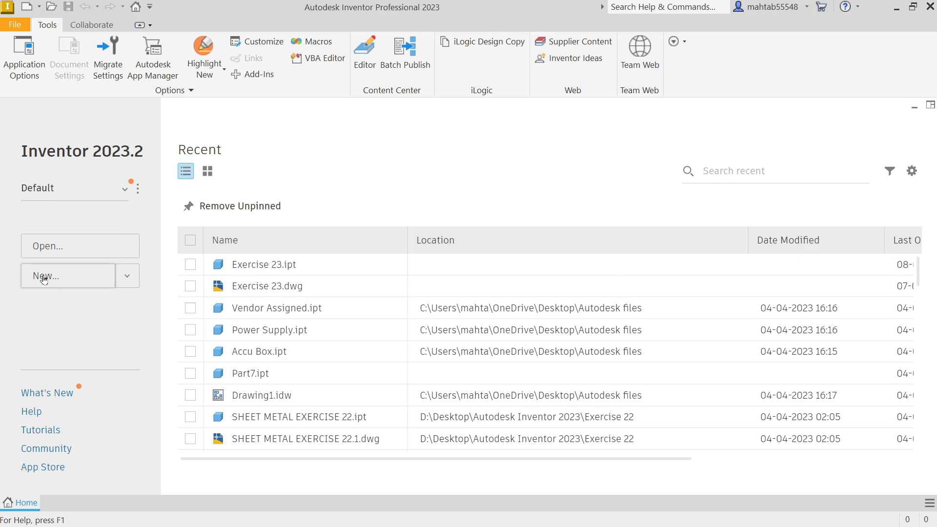
# Create a new part from the Metric Standard (mm).ipt template.
pyautogui.click(68, 275)
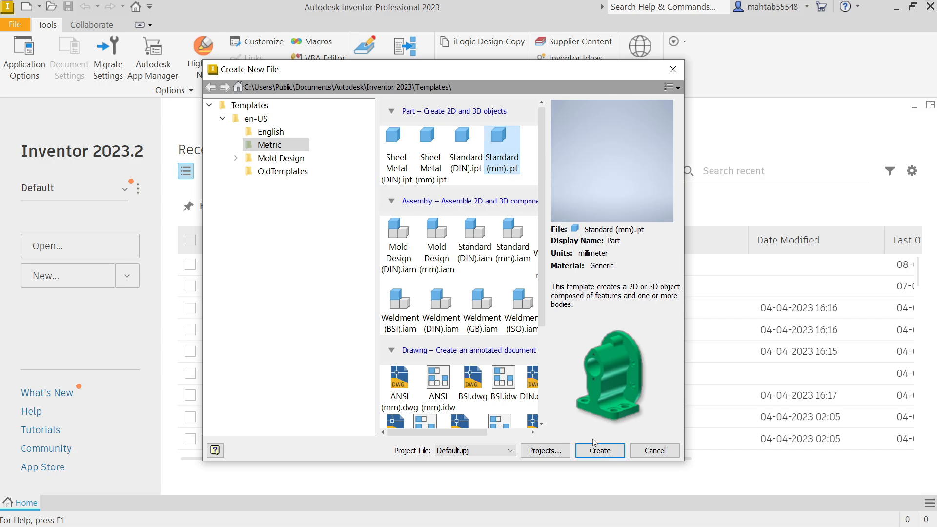
pyautogui.click(598, 451)
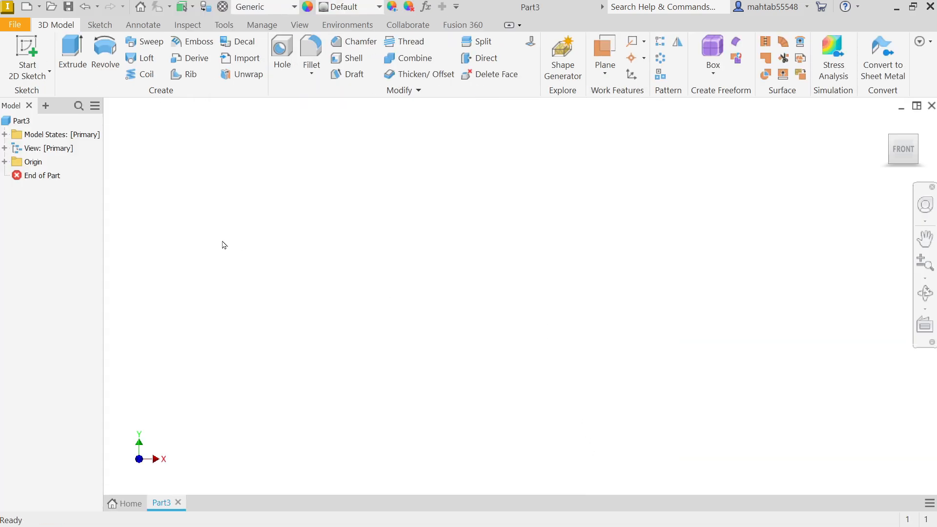
pyautogui.moveTo(26, 46)
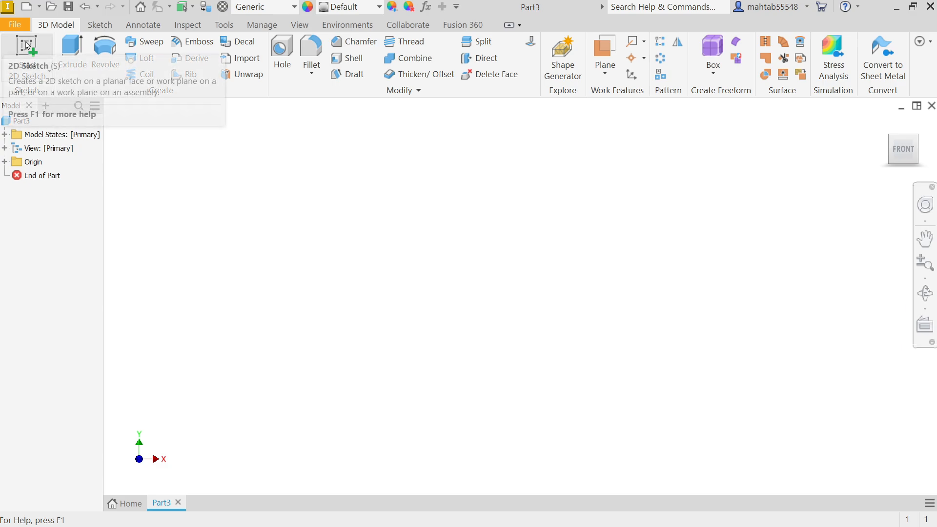
# Start Sketch1 on the XZ plane and draw a center-point slot from the origin.
pyautogui.click(26, 51)
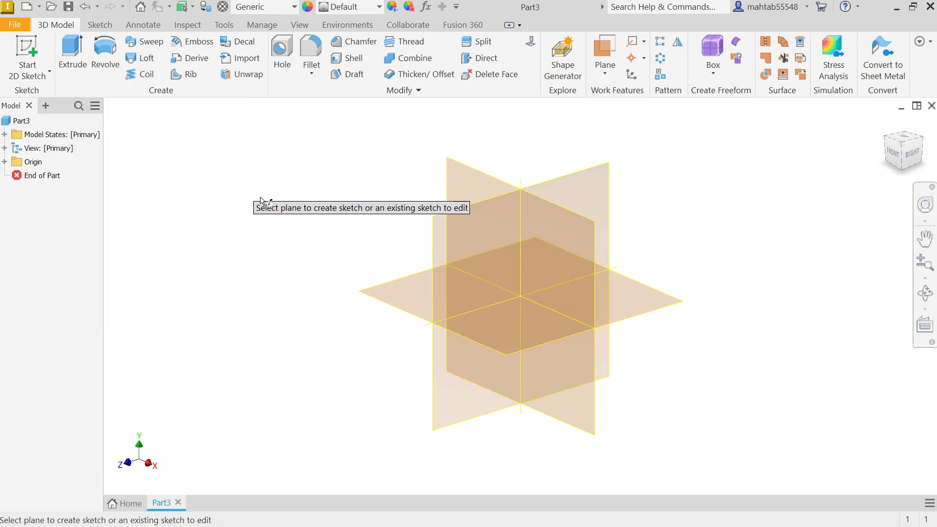
pyautogui.moveTo(386, 299)
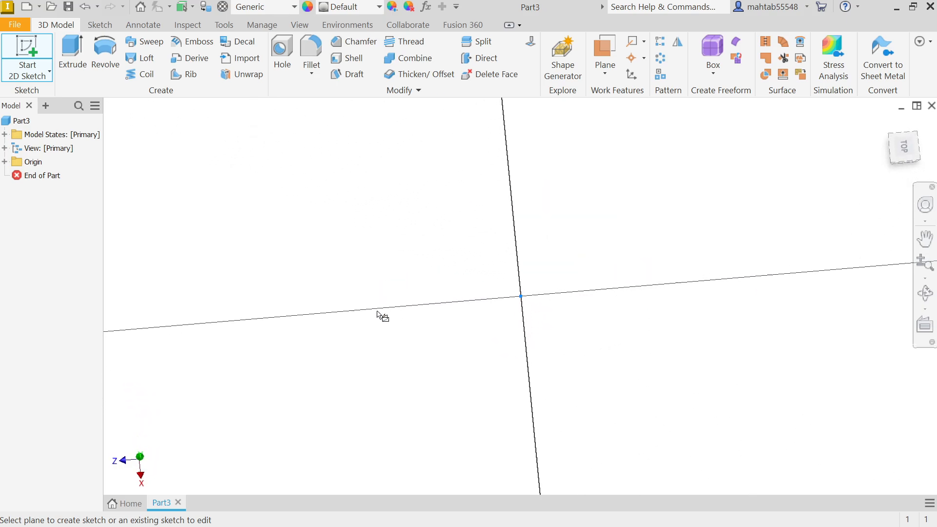
pyautogui.click(27, 57)
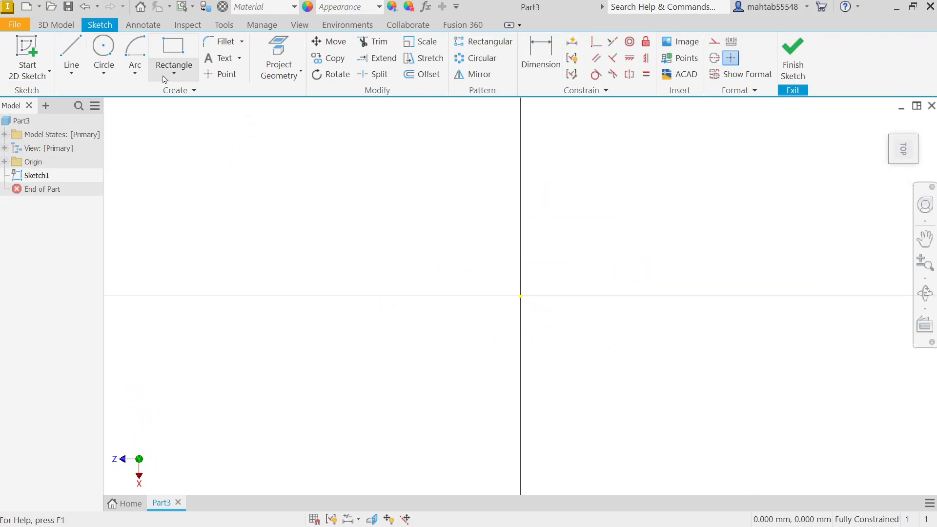
pyautogui.click(174, 66)
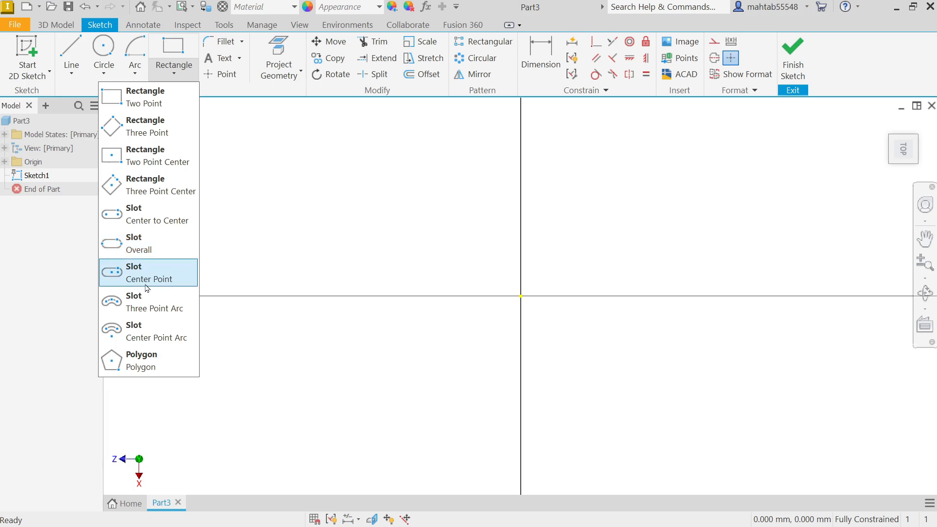
pyautogui.moveTo(148, 275)
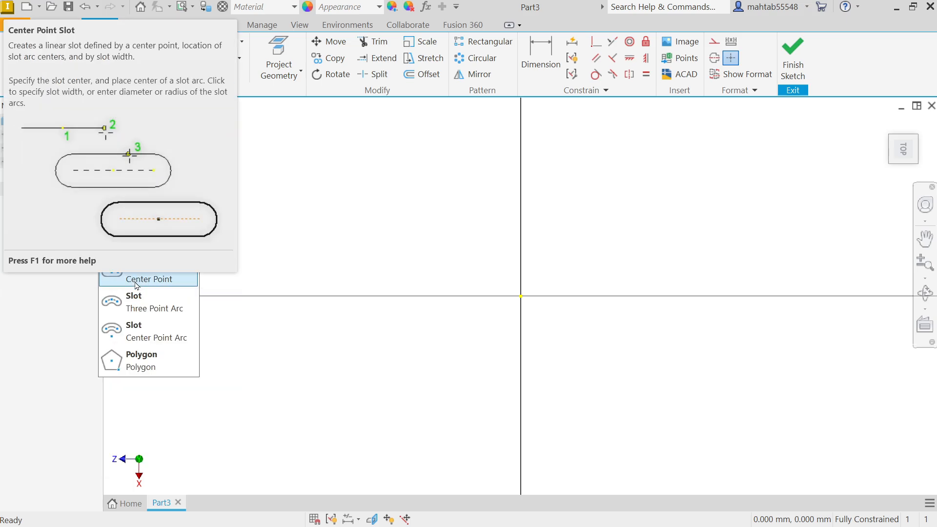
pyautogui.click(147, 279)
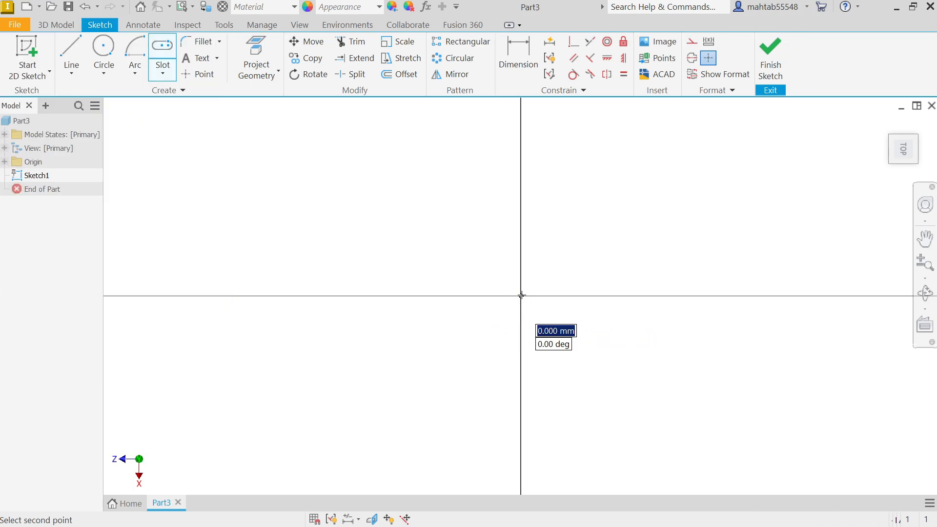
pyautogui.moveTo(703, 296)
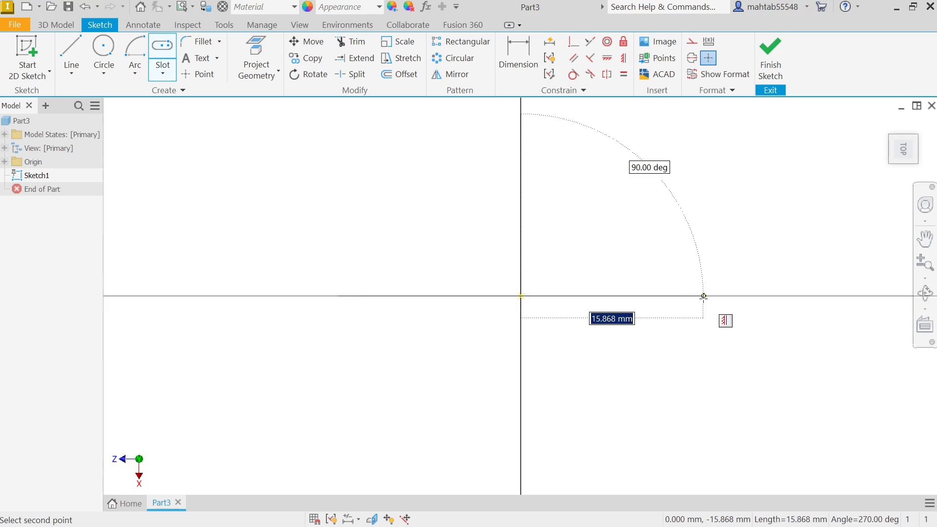
pyautogui.click(703, 294)
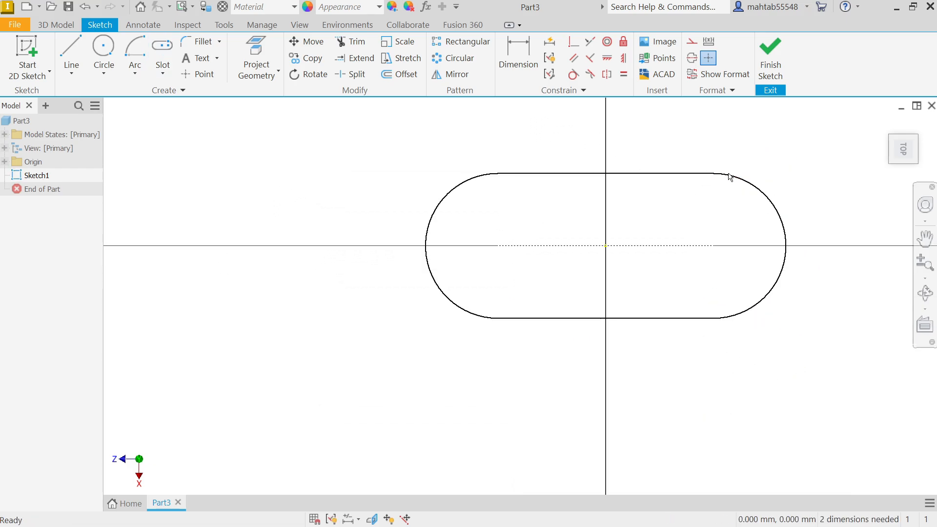
# Dimension the slot's overall length to 125 mm and finish the sketch.
pyautogui.click(517, 54)
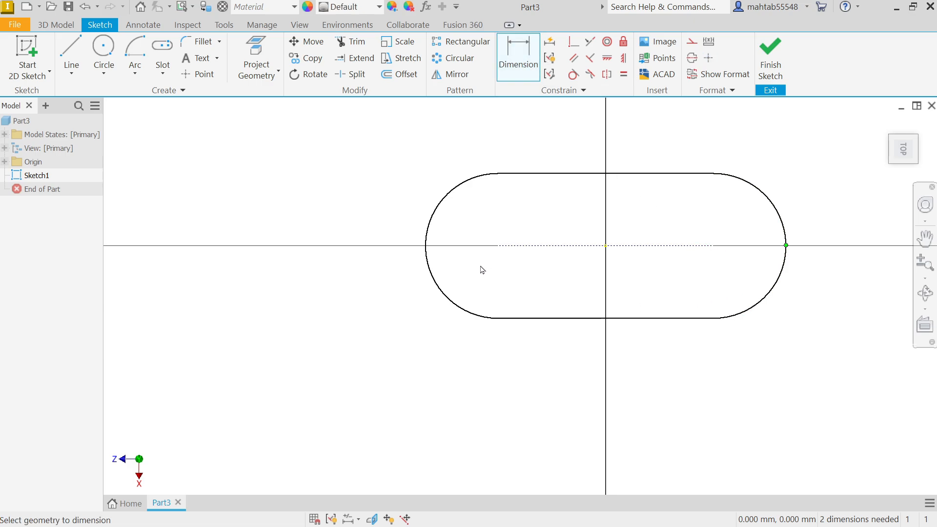
pyautogui.click(469, 347)
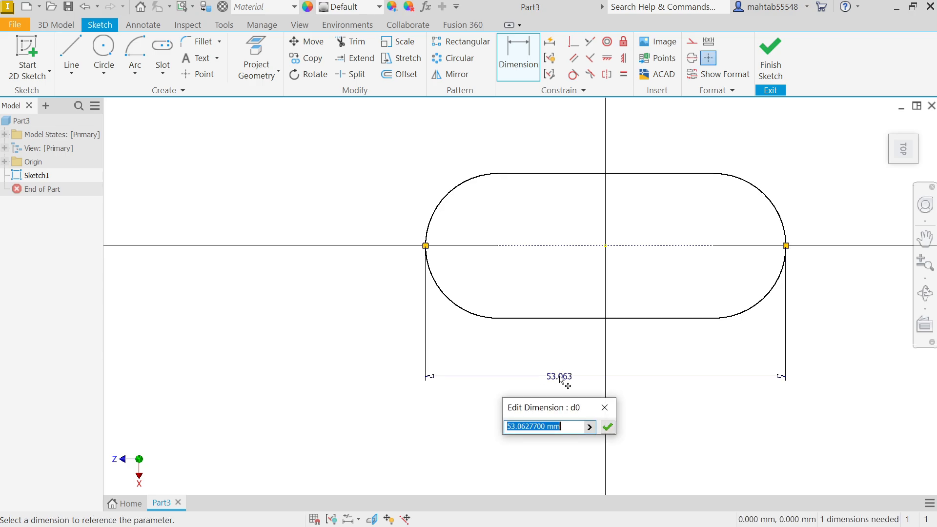
pyautogui.write('125')
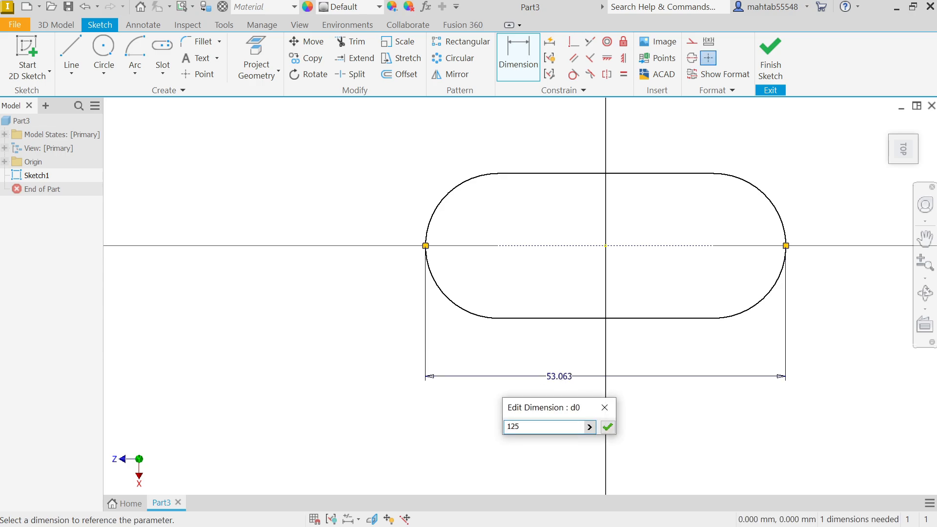
pyautogui.click(607, 426)
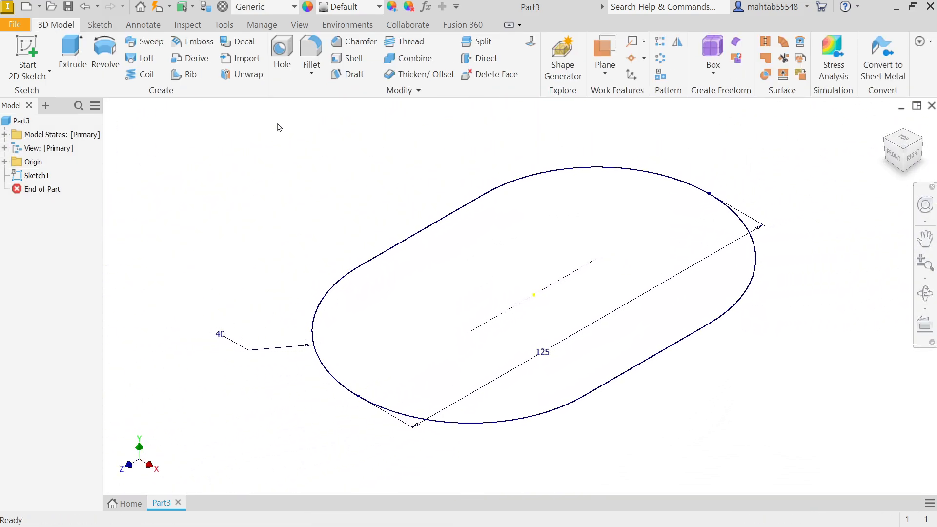
# Extrude the oblong profile 10 mm in the default direction as Extrusion1.
pyautogui.click(71, 53)
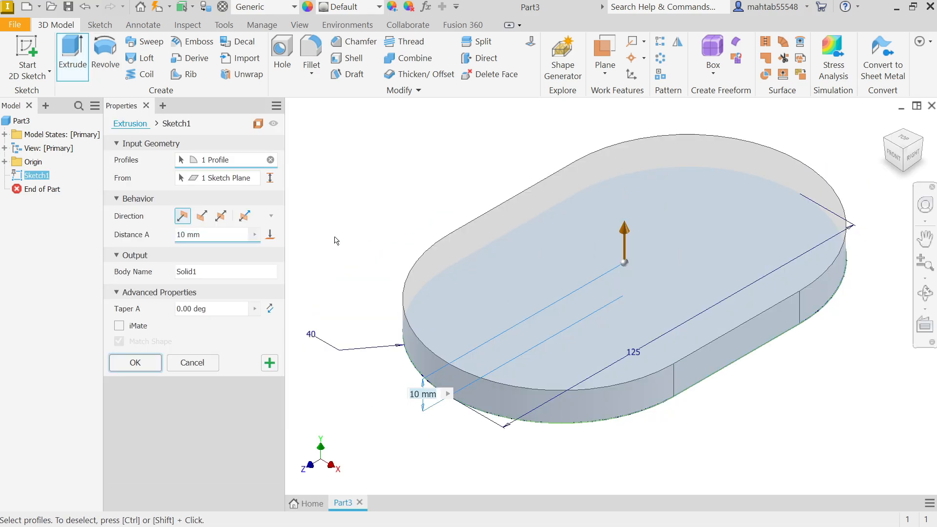
pyautogui.moveTo(224, 178)
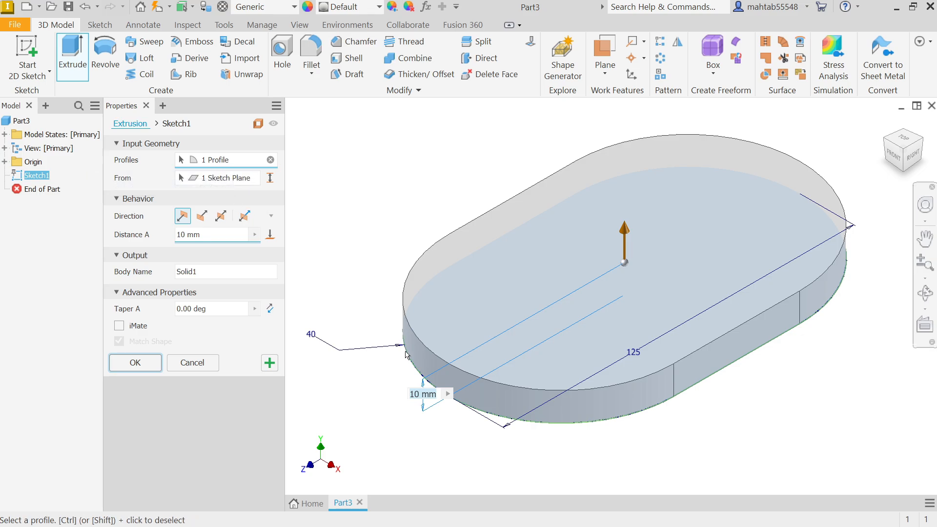
pyautogui.moveTo(165, 182)
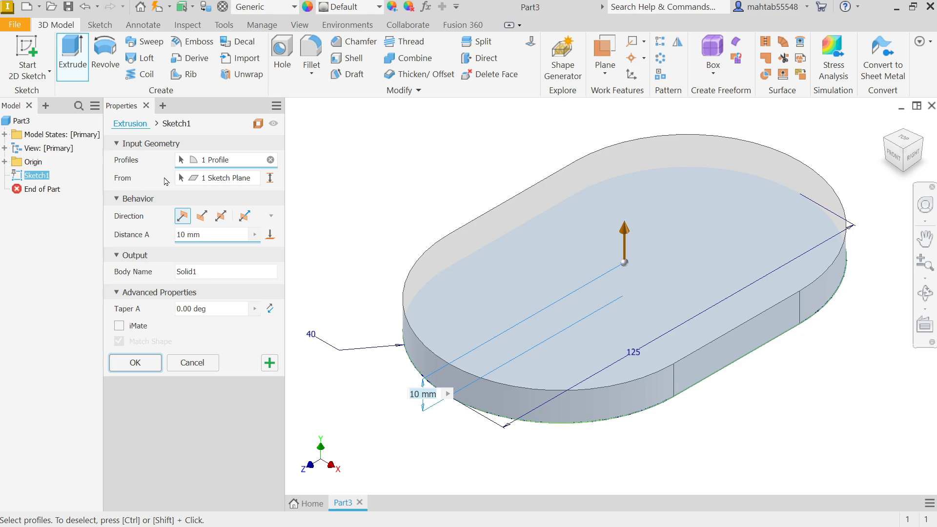
pyautogui.moveTo(121, 210)
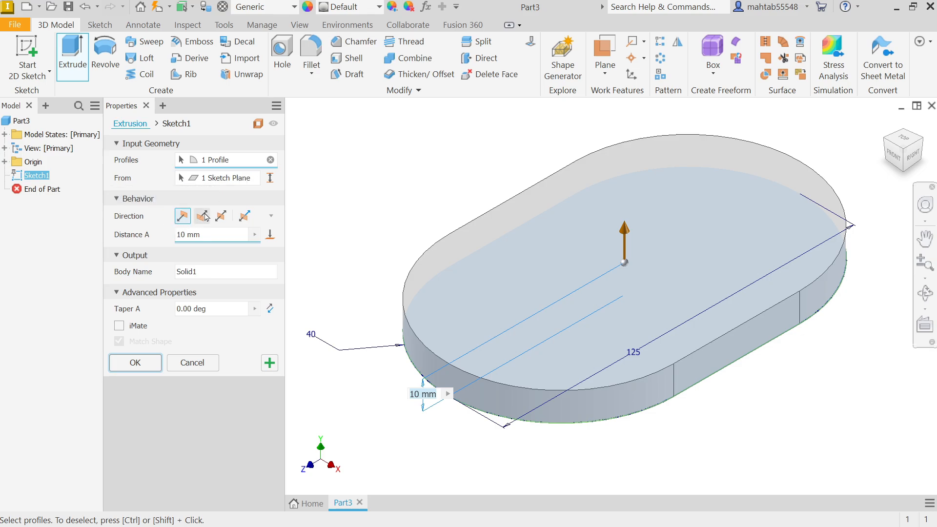
pyautogui.click(183, 216)
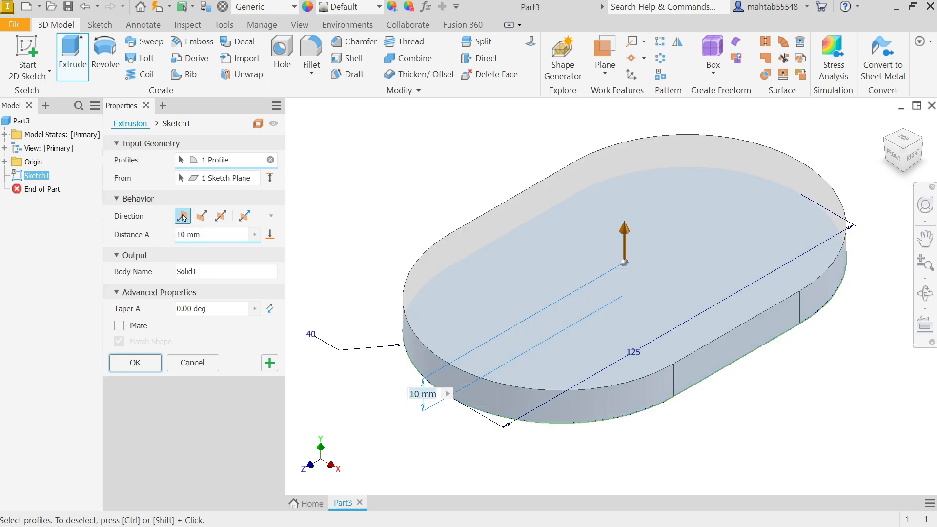
pyautogui.moveTo(203, 233)
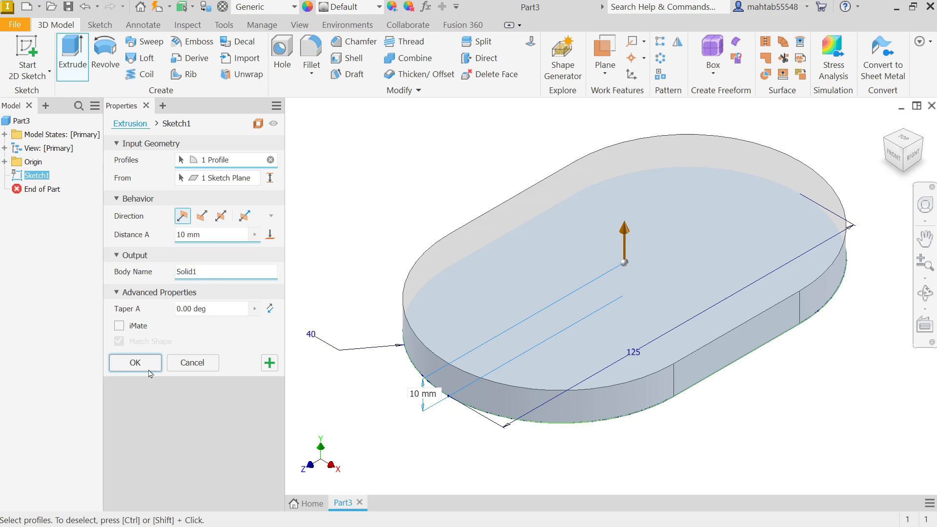
pyautogui.click(135, 363)
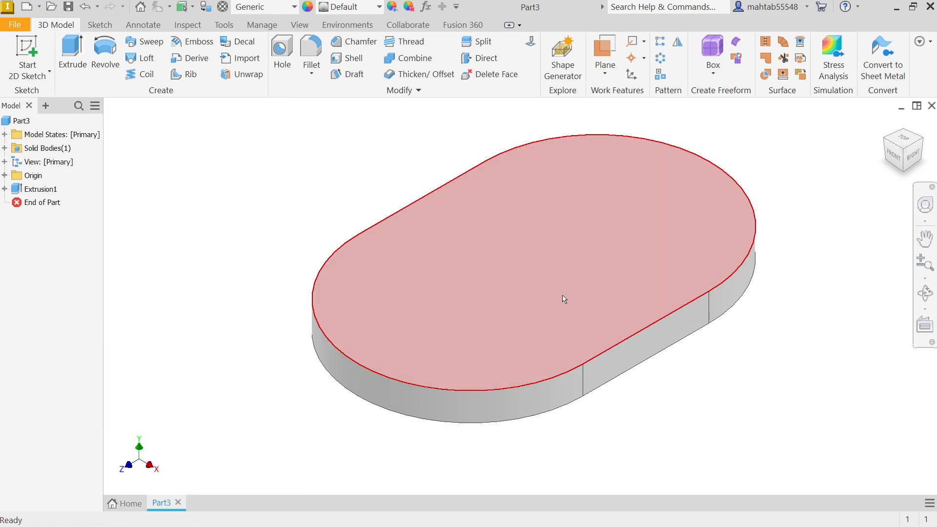
# Start Sketch2 on the plate's top face and draw a narrower center-point slot from the origin.
pyautogui.click(562, 299)
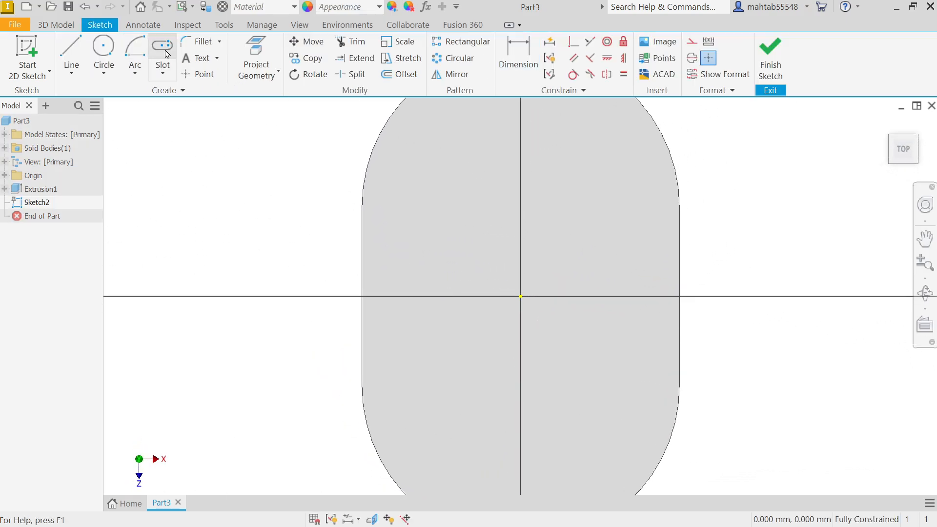
pyautogui.click(161, 54)
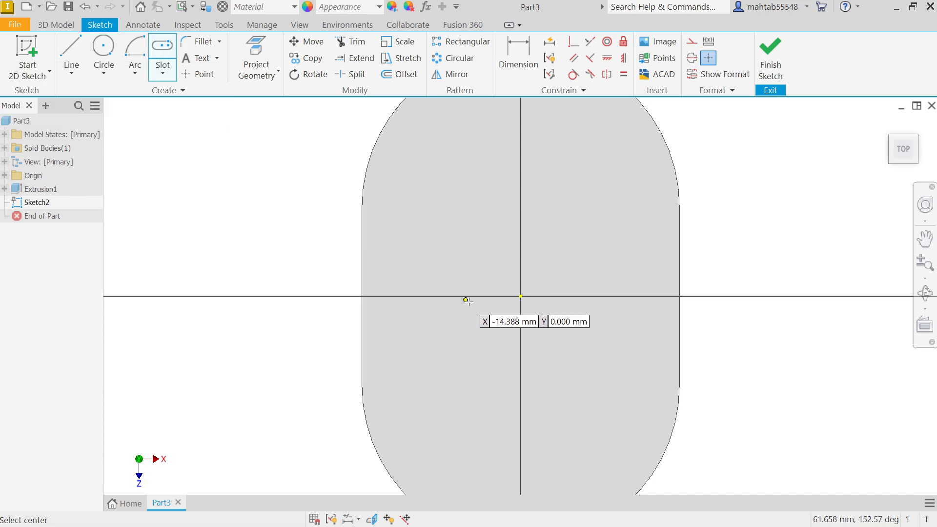
pyautogui.click(520, 296)
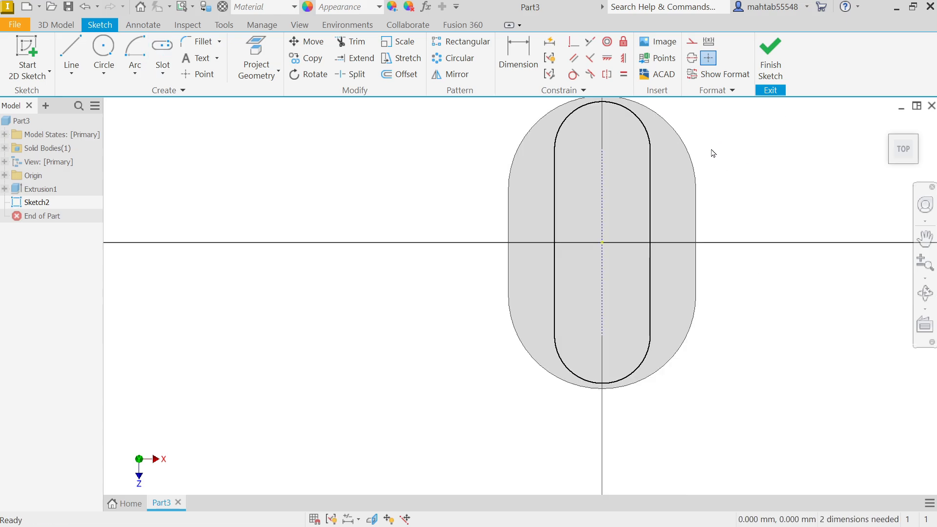
# Dimension the inner slot 77 mm long with a 16 mm end arc.
pyautogui.click(517, 57)
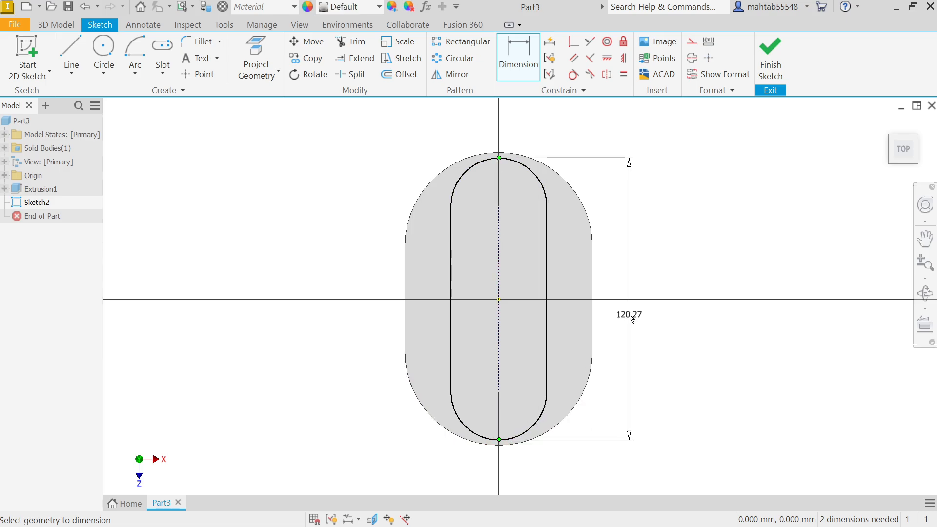
pyautogui.click(627, 314)
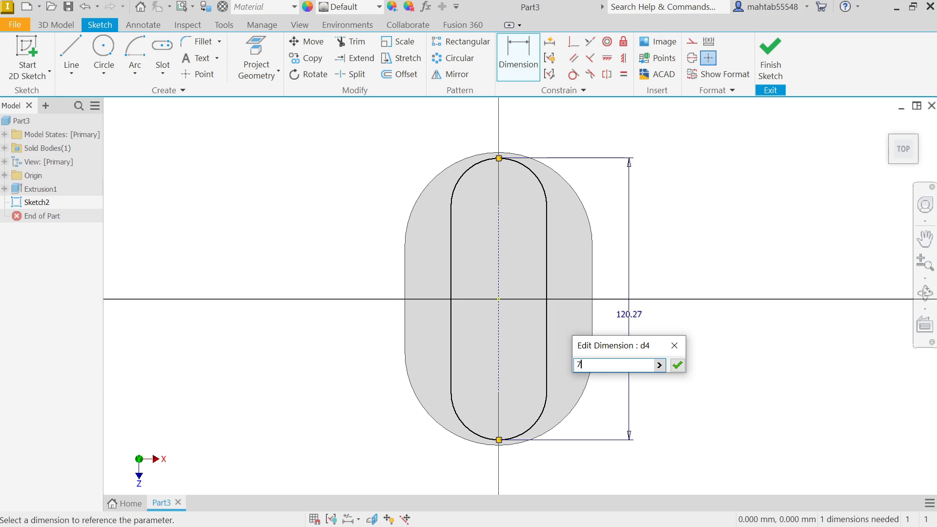
pyautogui.click(677, 365)
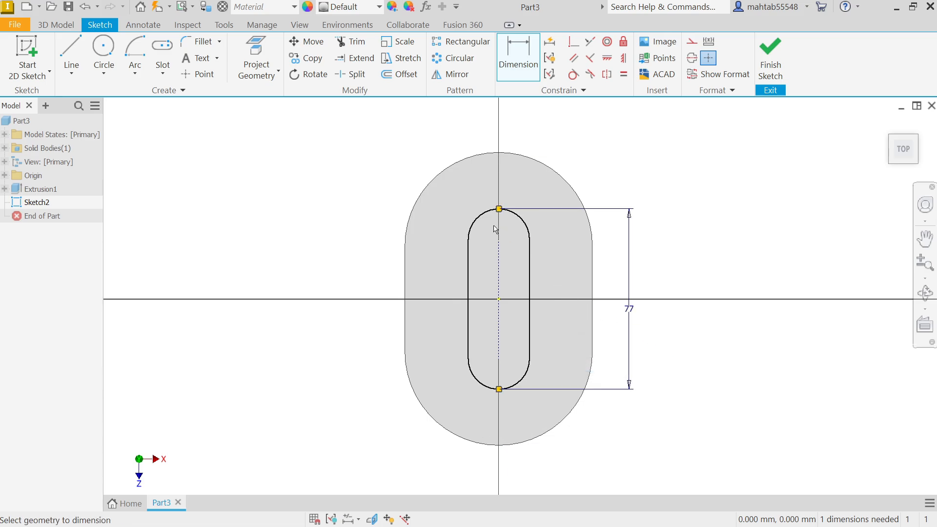
pyautogui.click(499, 211)
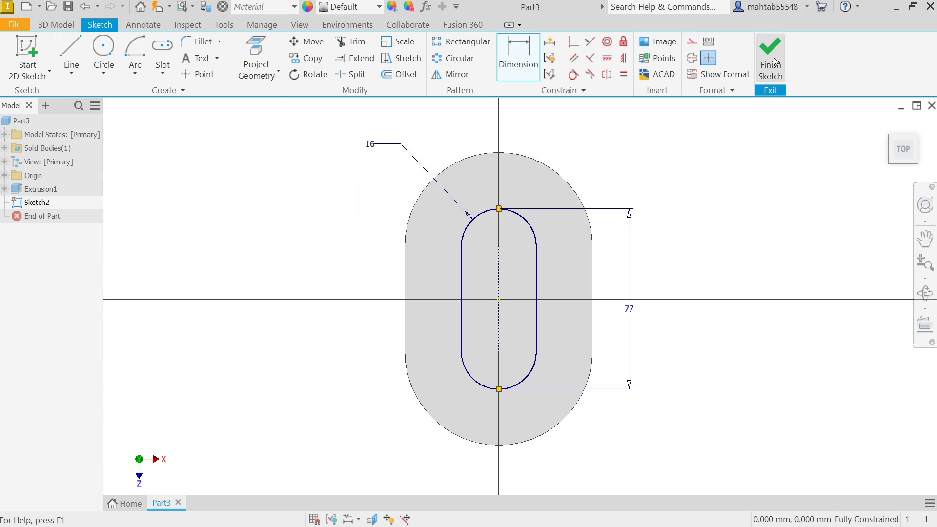
# Finish the sketch and extrude the slot 32−10 mm as a joined boss (Extrusion2).
pyautogui.click(770, 57)
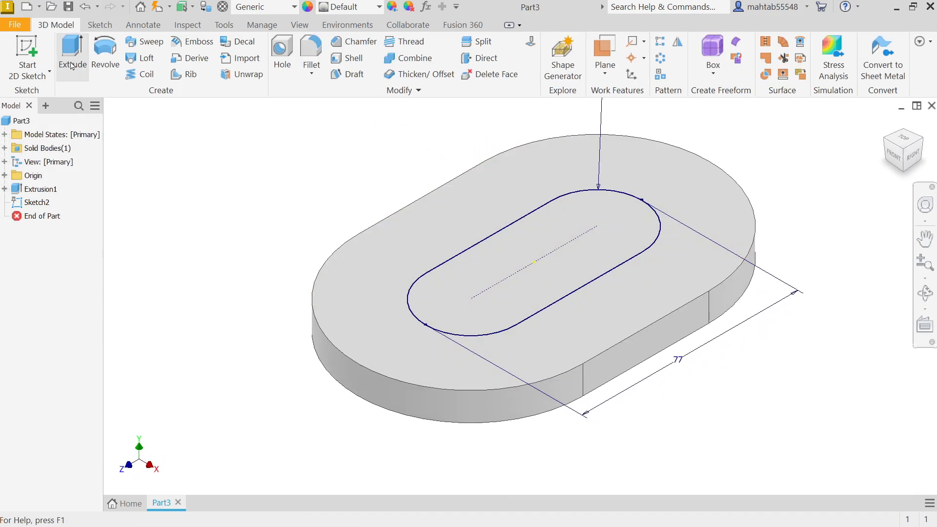
pyautogui.click(71, 54)
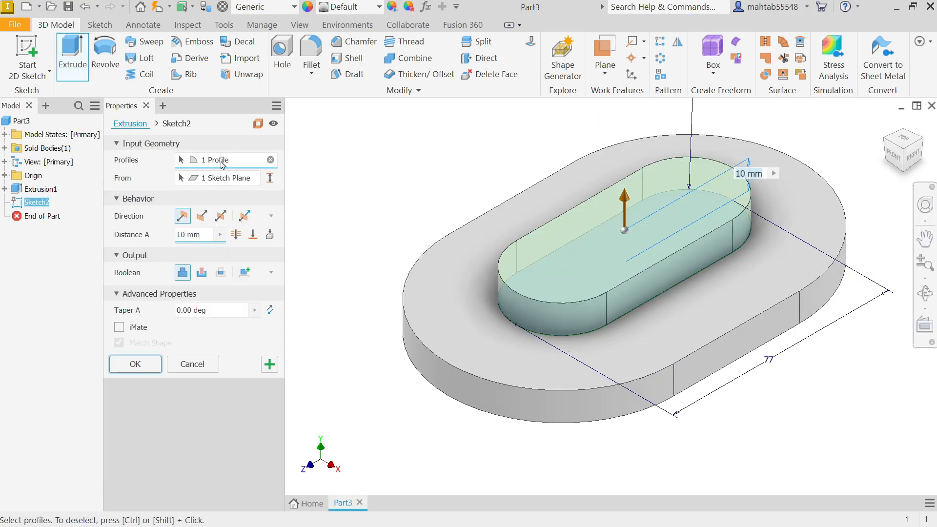
pyautogui.moveTo(225, 164)
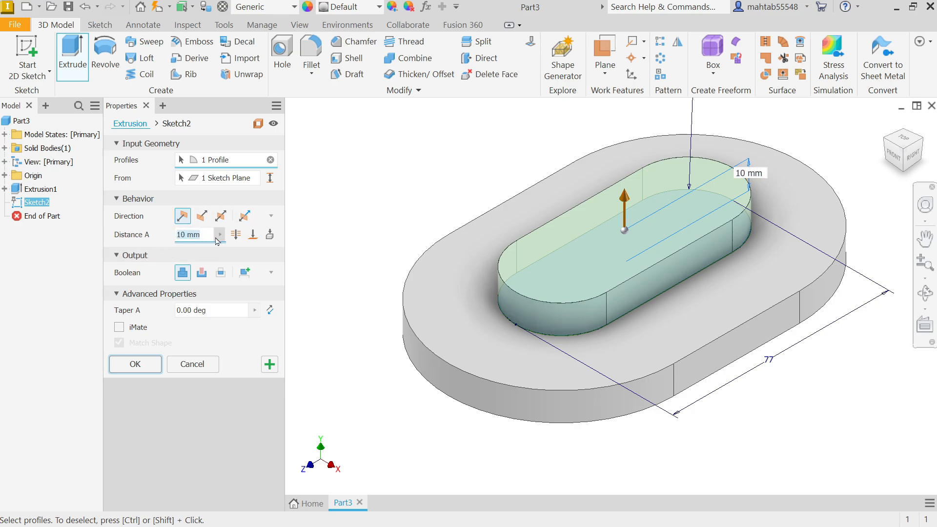
pyautogui.write('32')
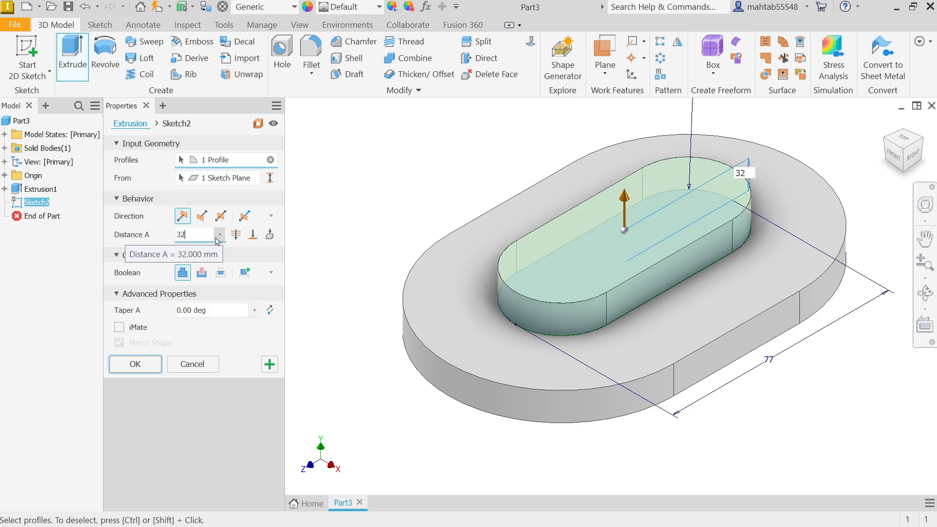
pyautogui.write('-10')
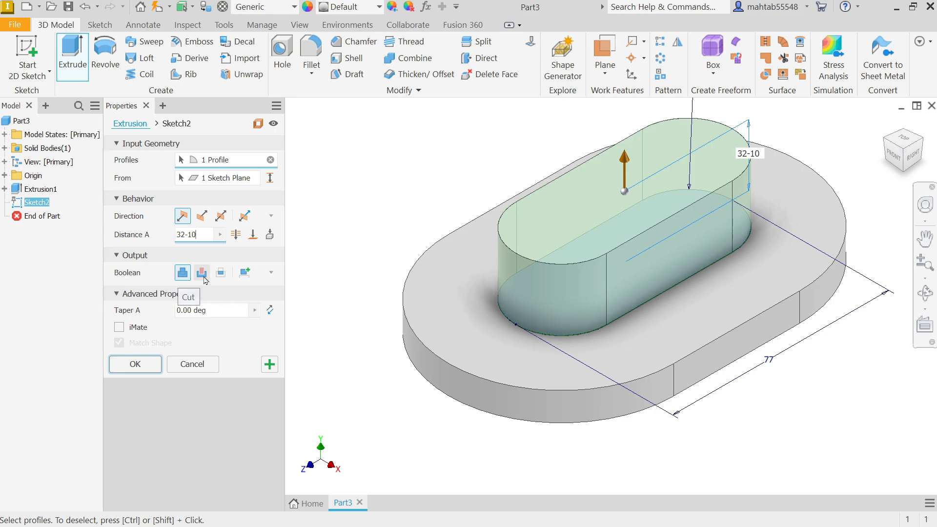
pyautogui.click(135, 364)
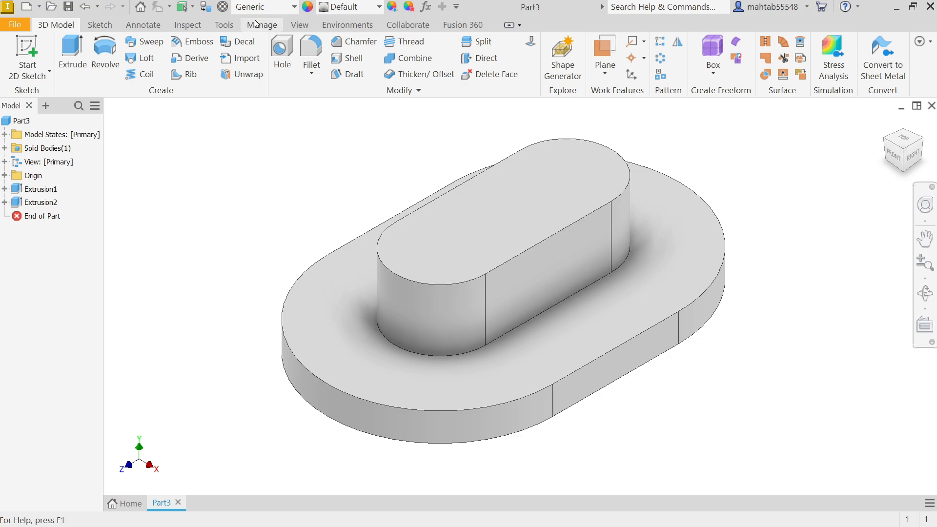
# Choose Steel, Cast from the Quick Access material list.
pyautogui.click(287, 7)
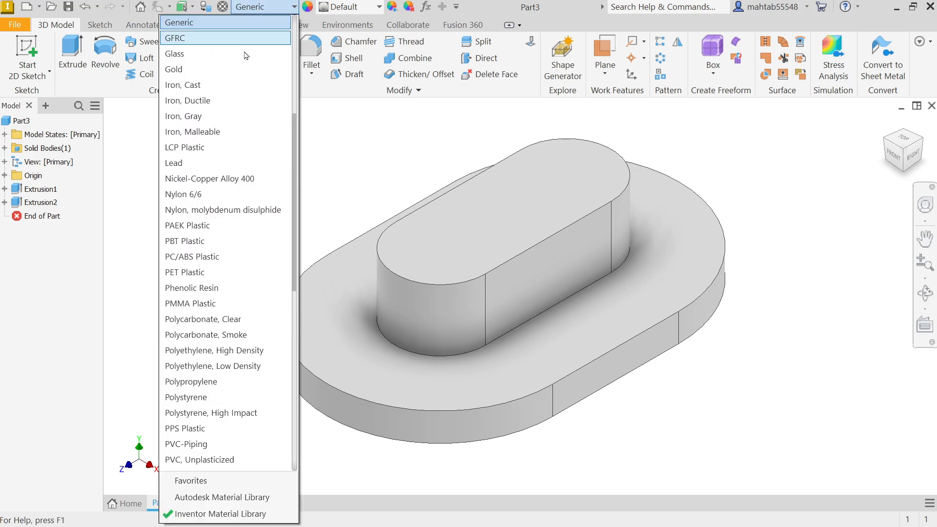
pyautogui.scroll(-3)
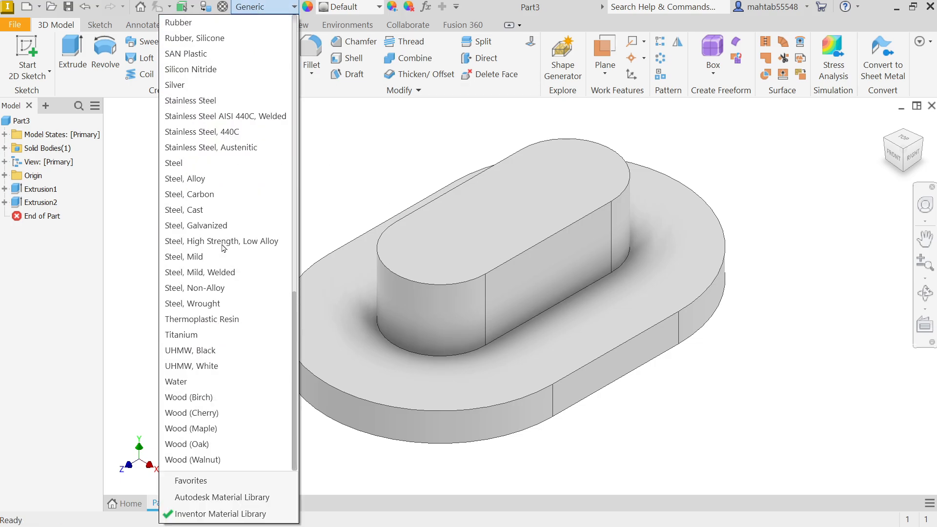
pyautogui.click(184, 210)
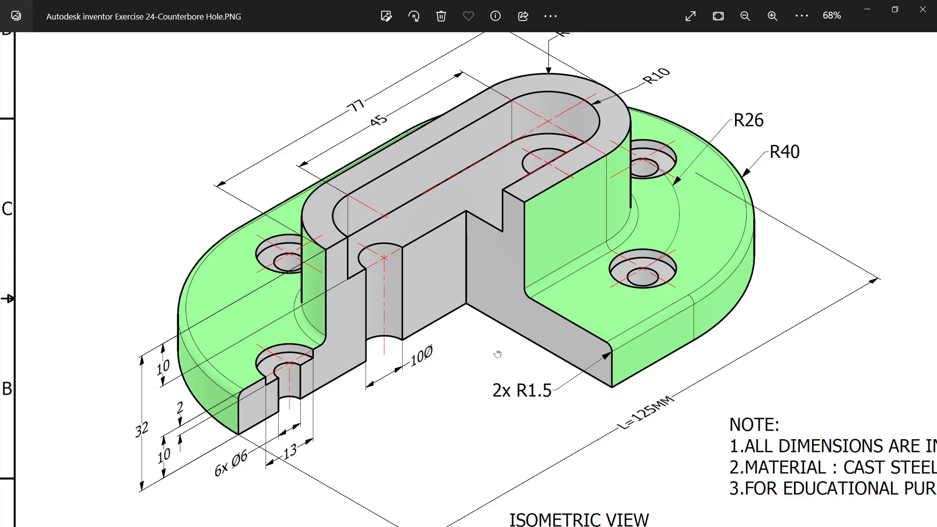
pyautogui.moveTo(411, 258)
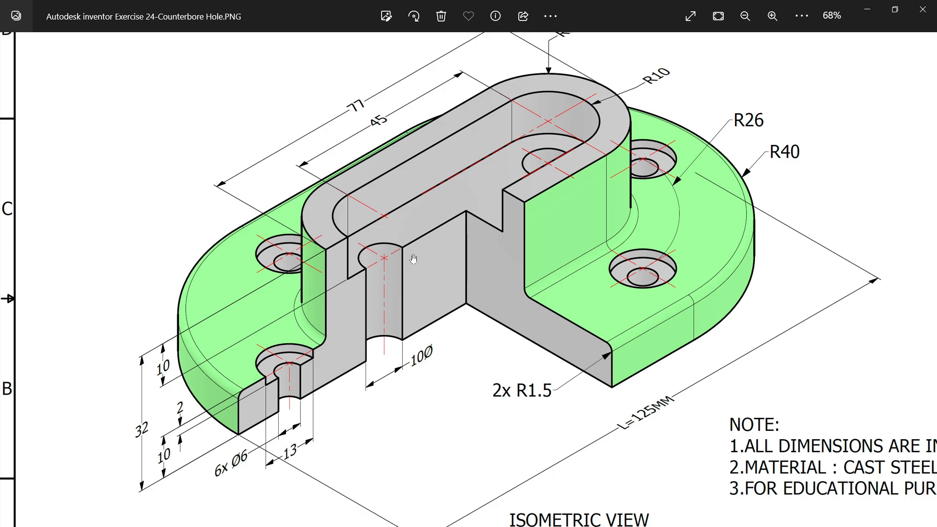
pyautogui.moveTo(399, 193)
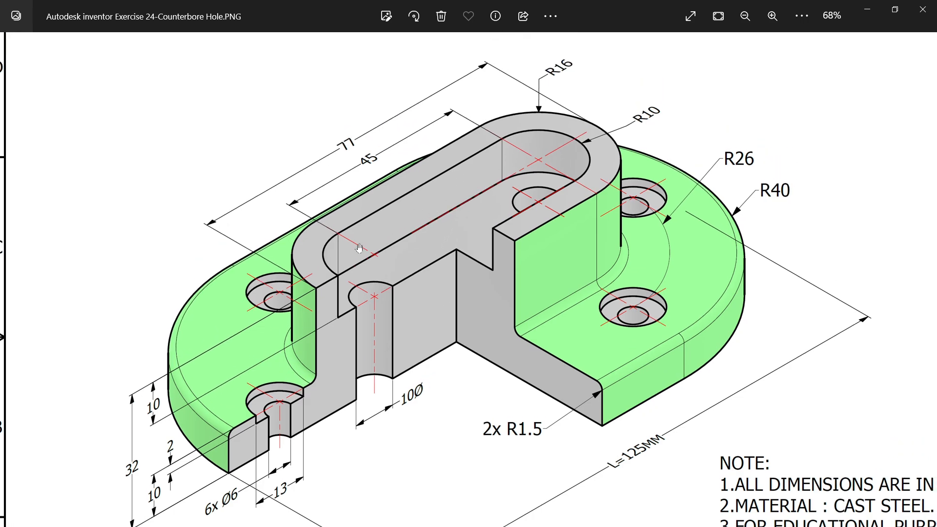
pyautogui.moveTo(647, 113)
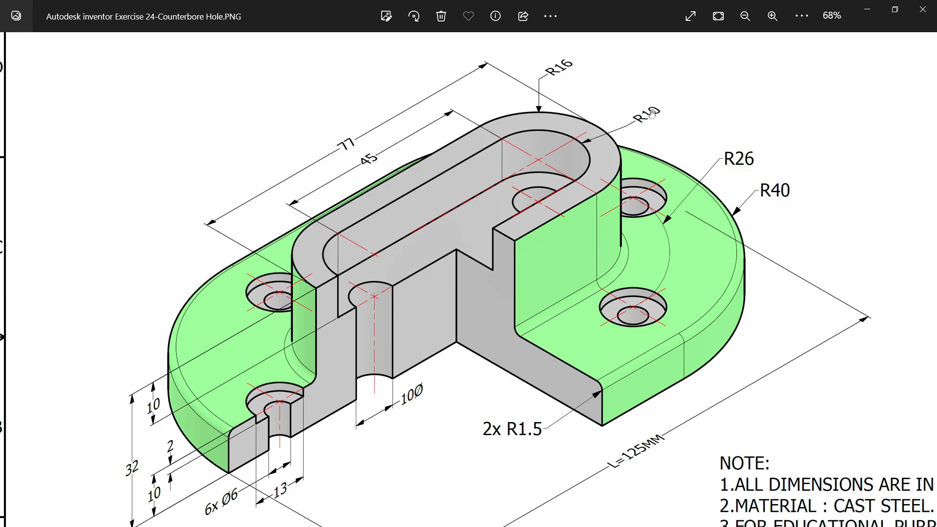
pyautogui.moveTo(334, 258)
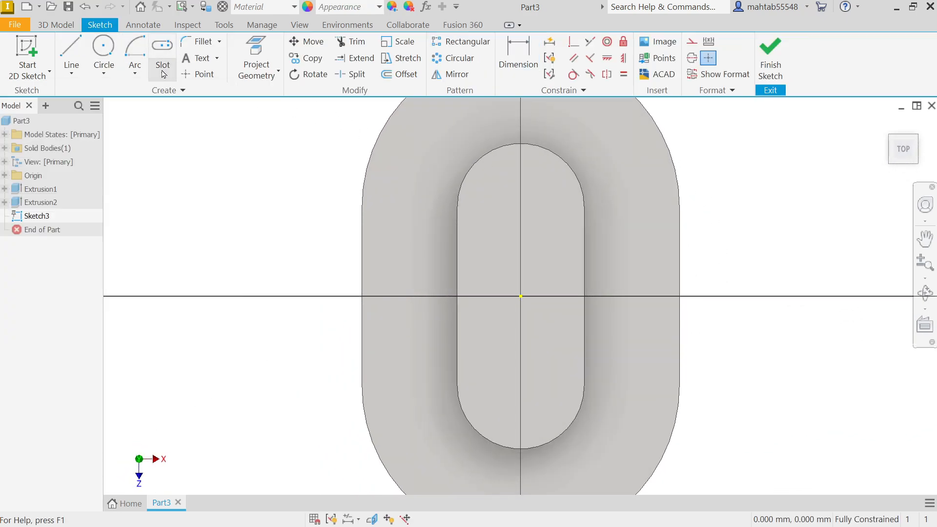
# Draw a center-to-center slot on the boss top dimensioned 10 mm from its edge.
pyautogui.click(173, 64)
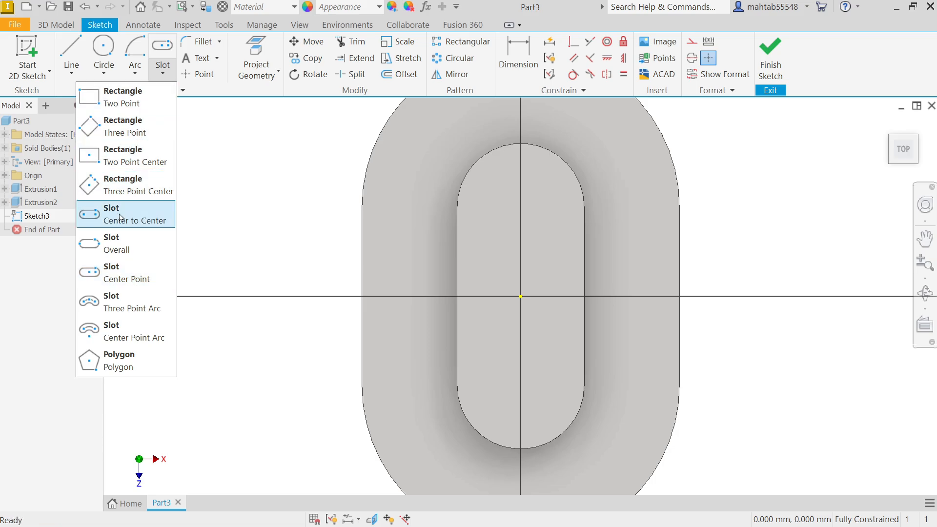
pyautogui.moveTo(118, 216)
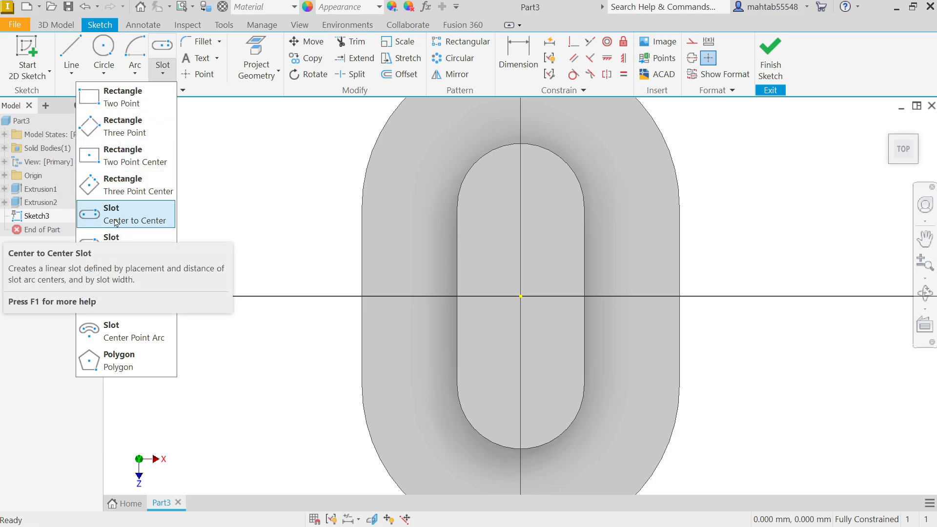
pyautogui.click(126, 214)
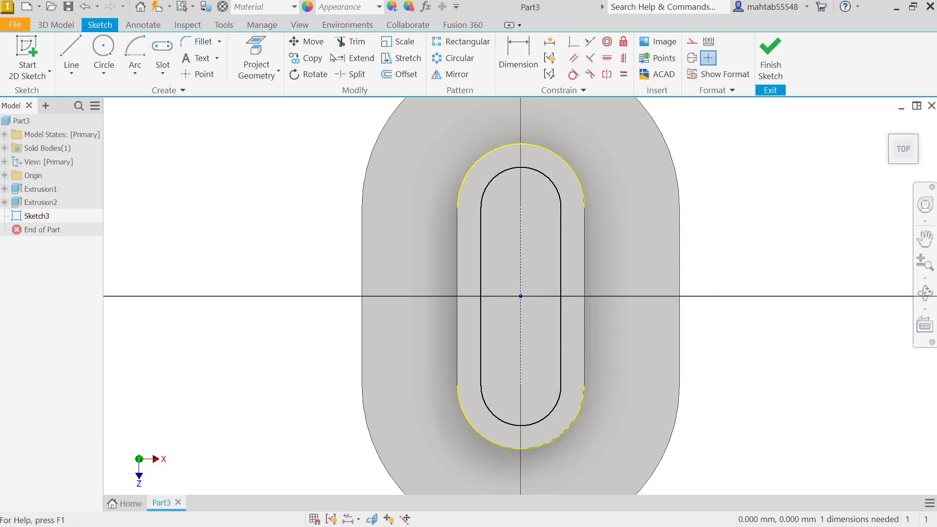
pyautogui.click(517, 57)
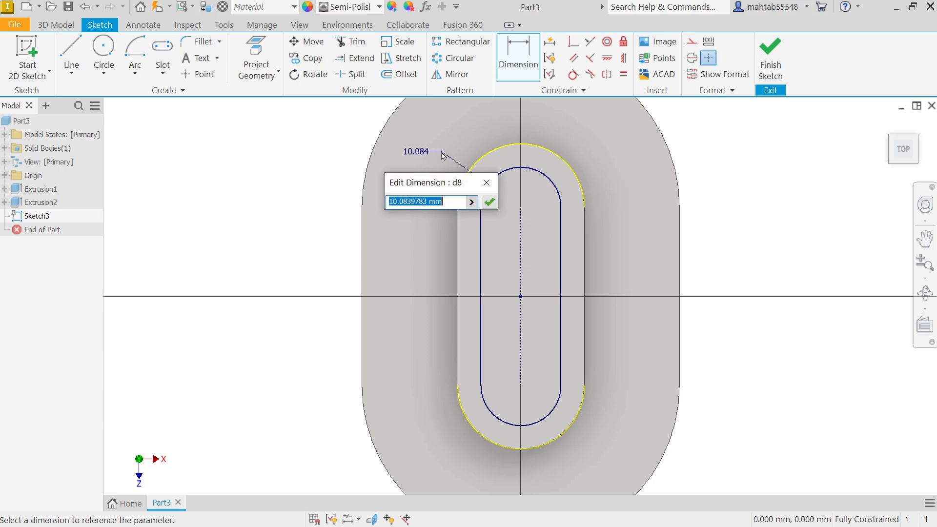
pyautogui.write('10')
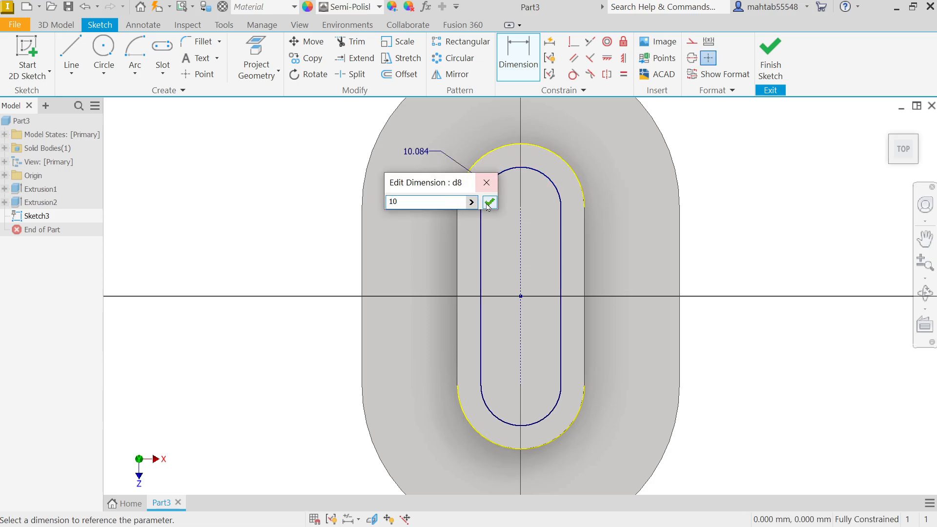
pyautogui.click(488, 201)
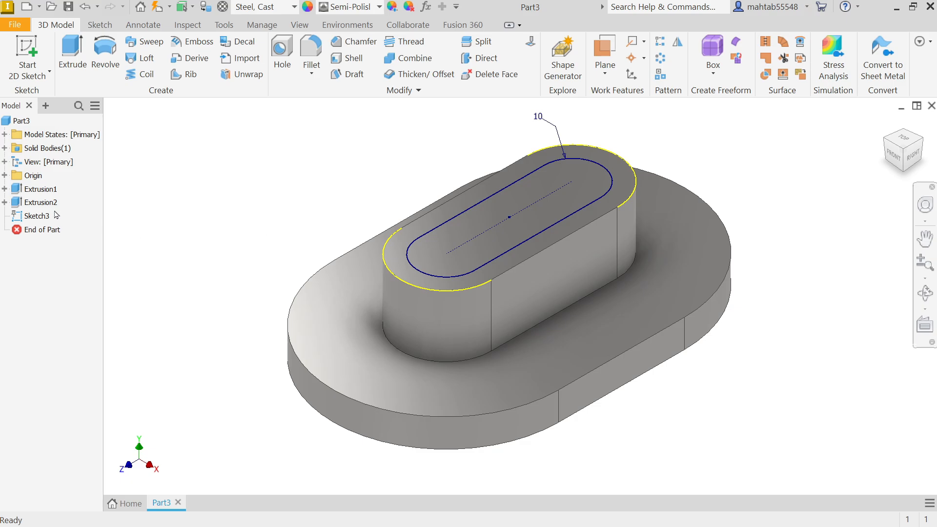
pyautogui.click(36, 215)
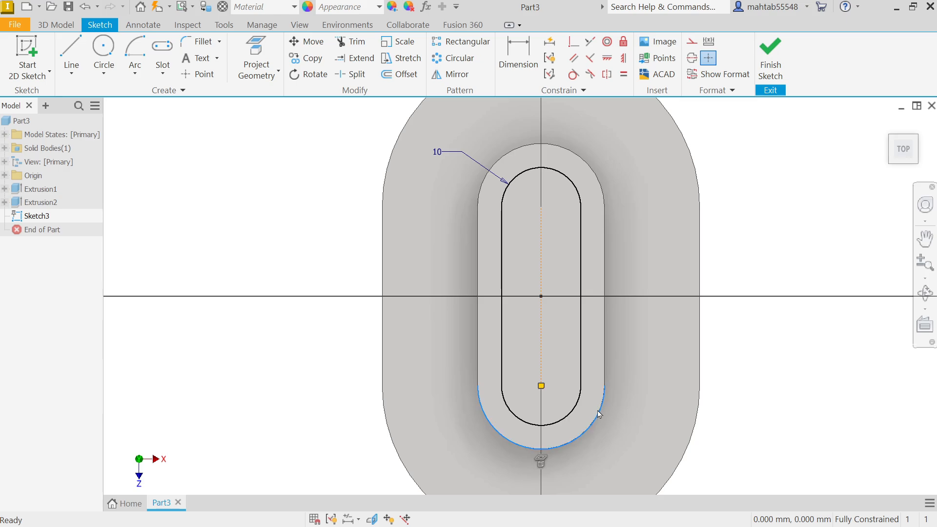
pyautogui.click(770, 53)
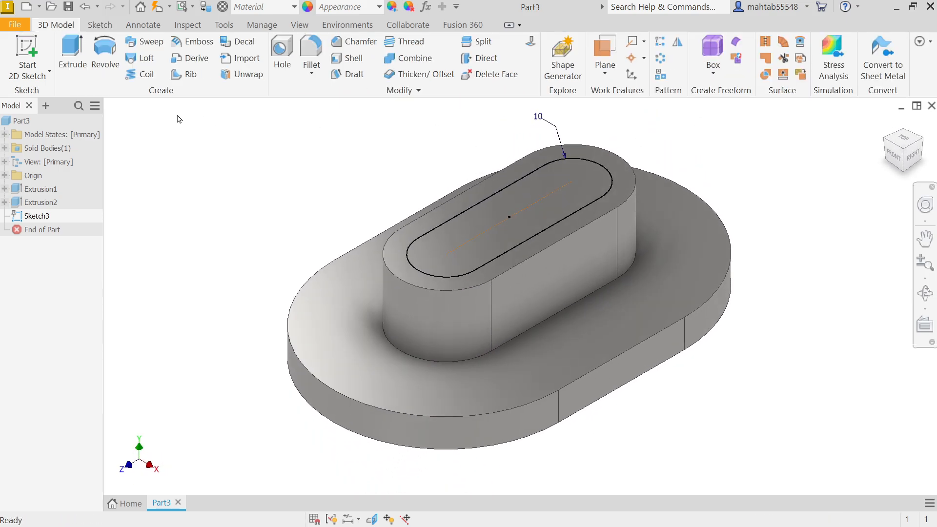
# Extrude the slot profile as a 10 mm deep cut into the top of the boss.
pyautogui.click(71, 50)
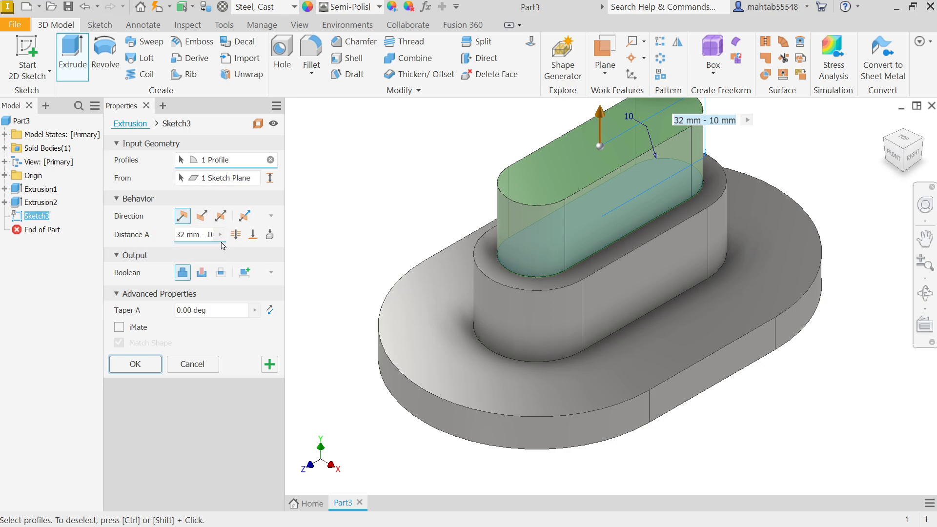
pyautogui.moveTo(201, 273)
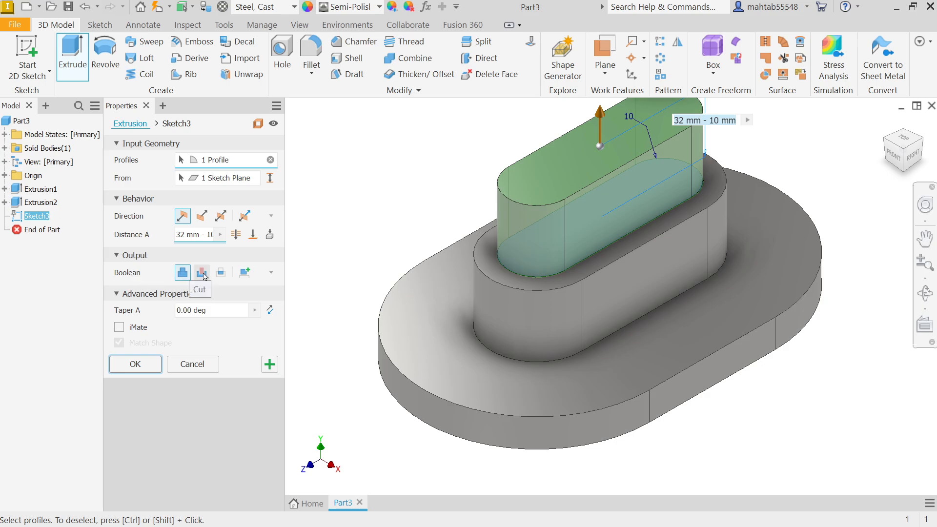
pyautogui.click(201, 272)
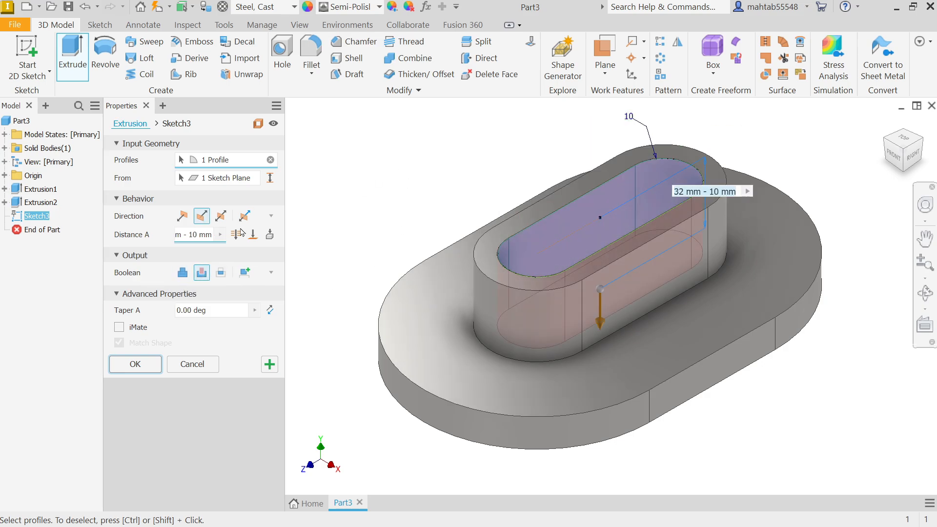
pyautogui.moveTo(203, 233)
pyautogui.write('10')
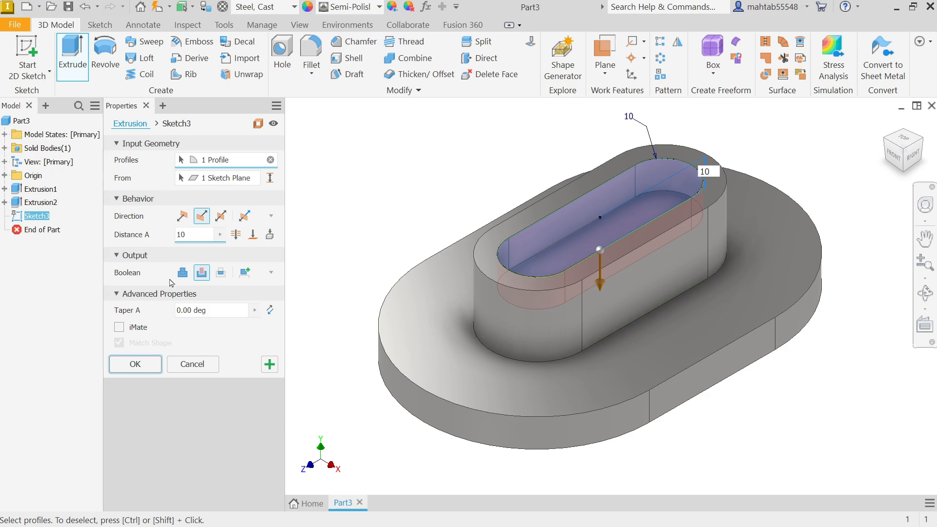
pyautogui.click(135, 364)
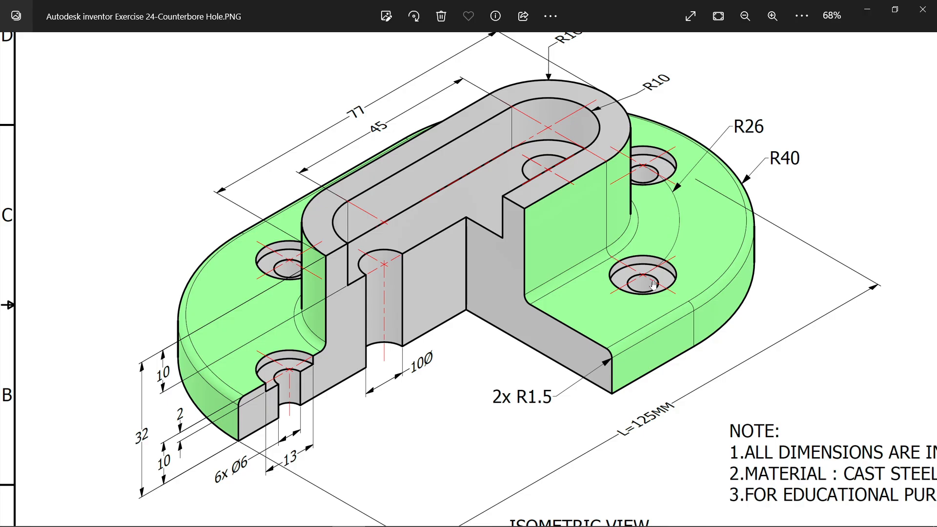
# Scroll the Photos reference drawing to the counterbore hole callouts.
pyautogui.scroll(-3)
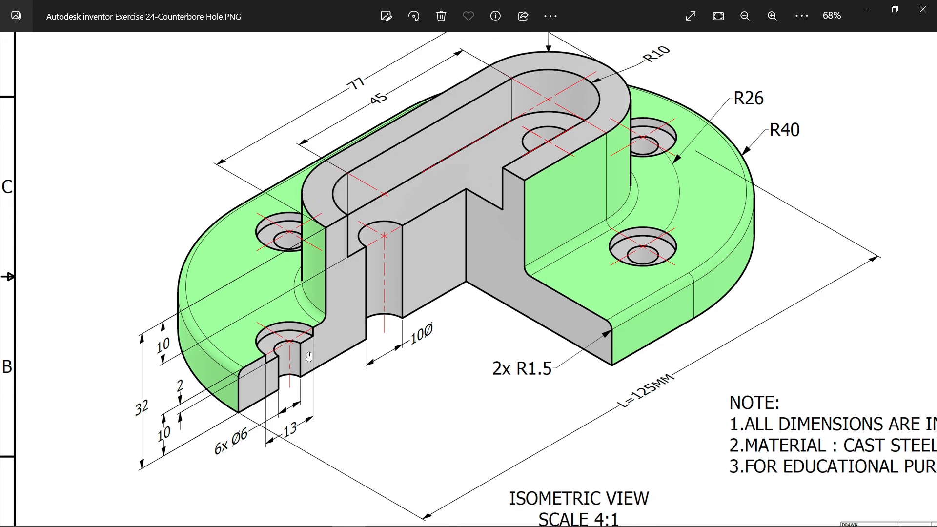
pyautogui.moveTo(276, 440)
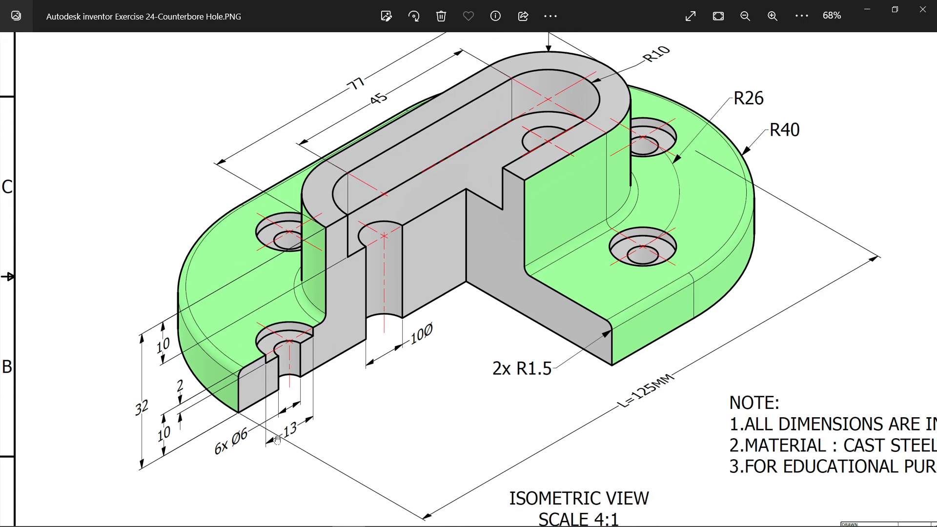
pyautogui.moveTo(273, 370)
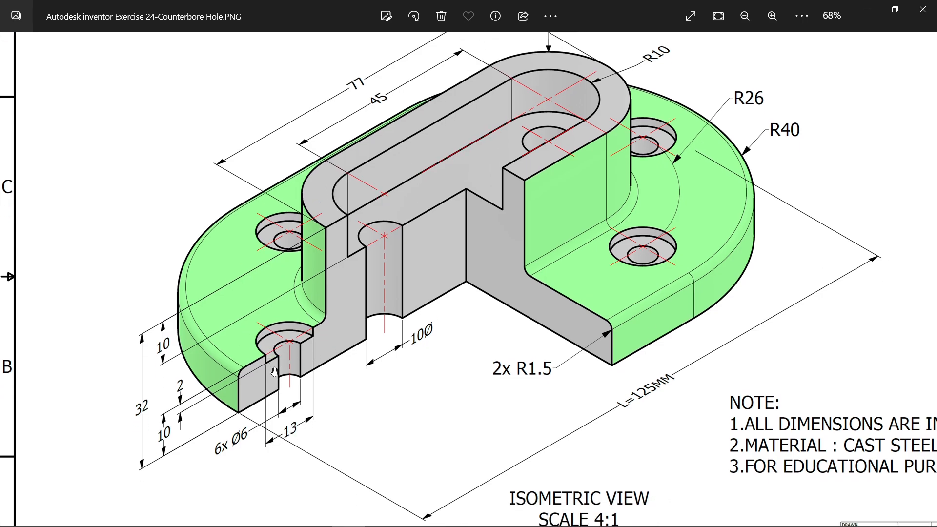
pyautogui.moveTo(182, 406)
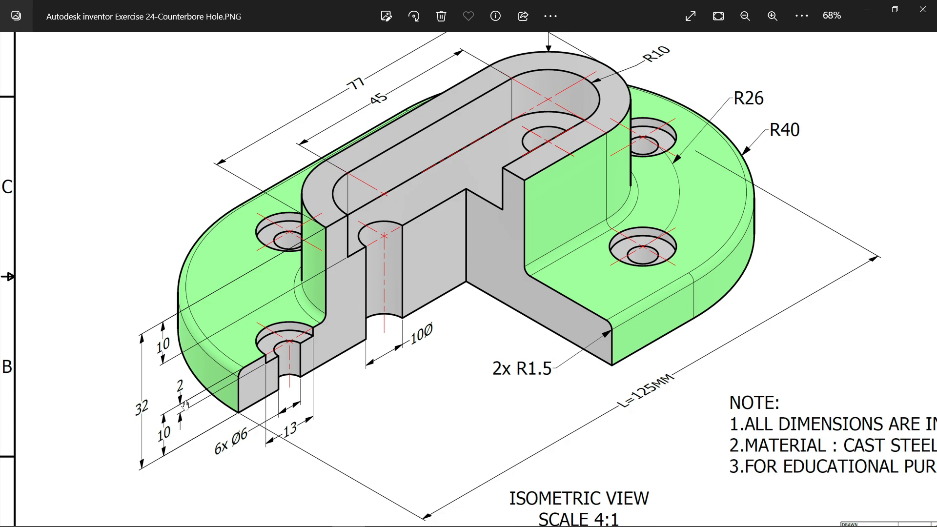
pyautogui.moveTo(283, 398)
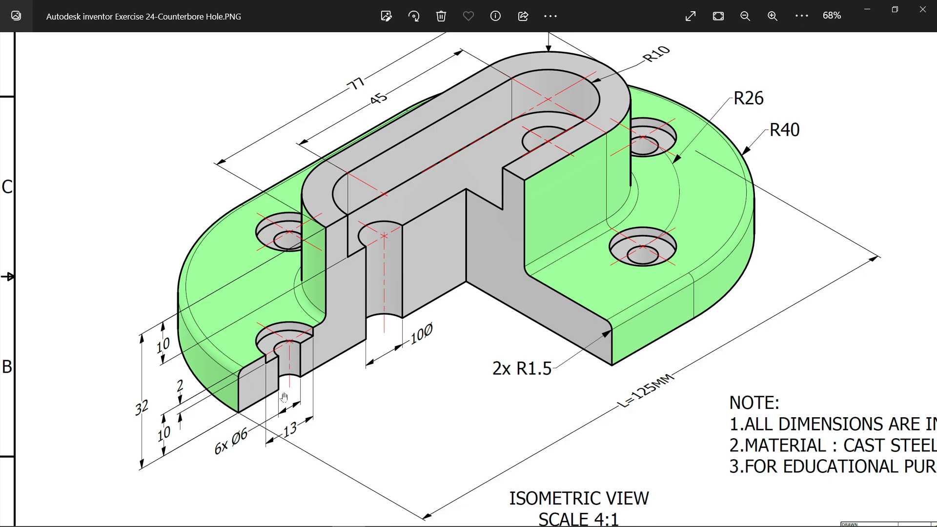
pyautogui.moveTo(234, 445)
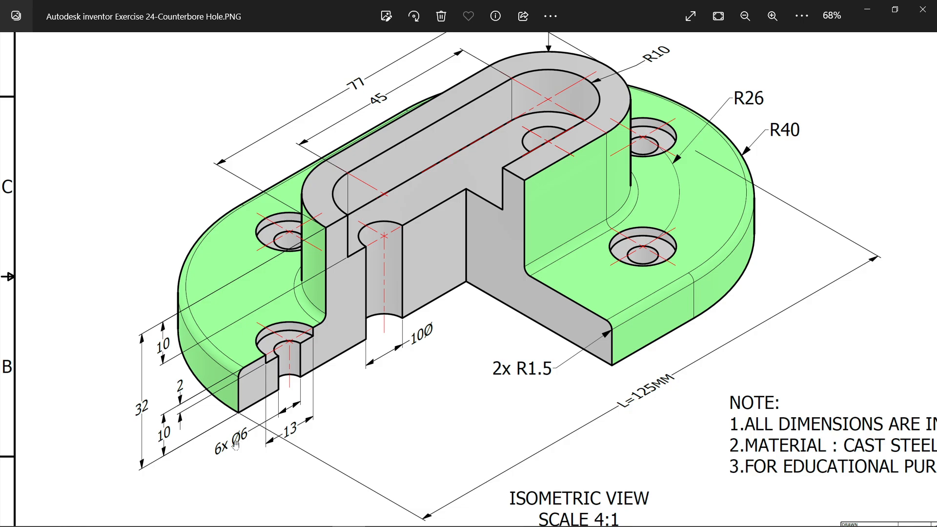
pyautogui.moveTo(256, 319)
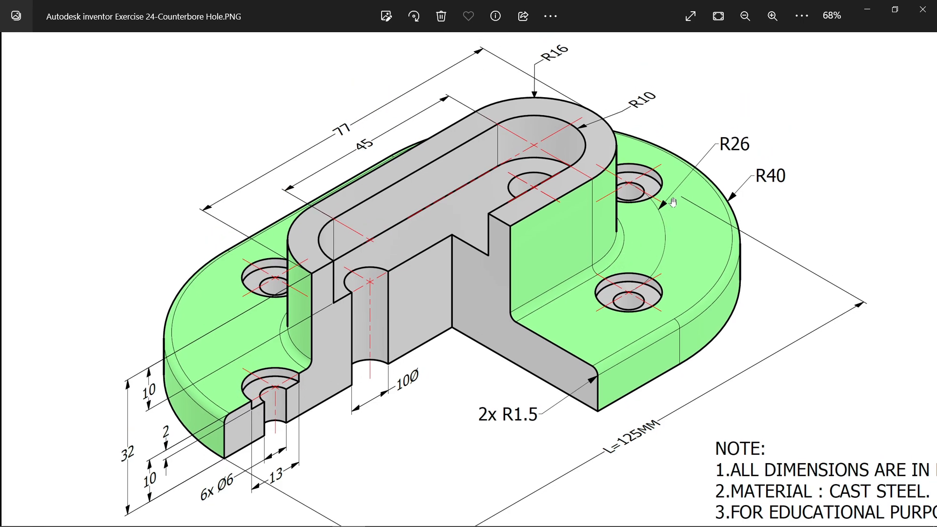
pyautogui.moveTo(591, 227)
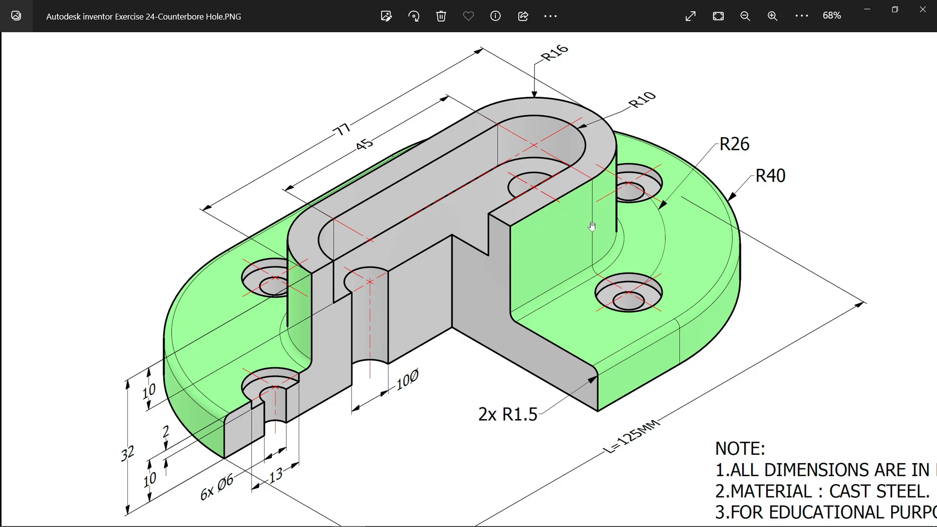
pyautogui.moveTo(532, 149)
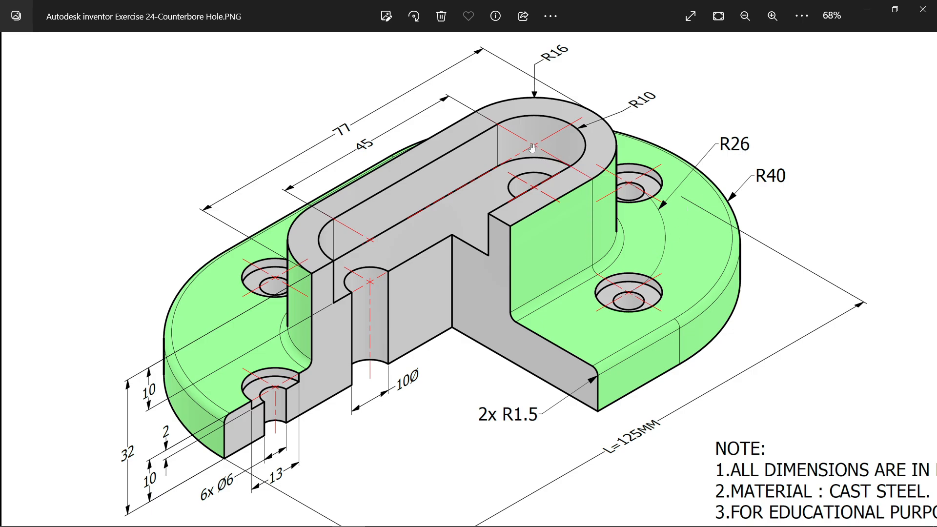
pyautogui.moveTo(531, 152)
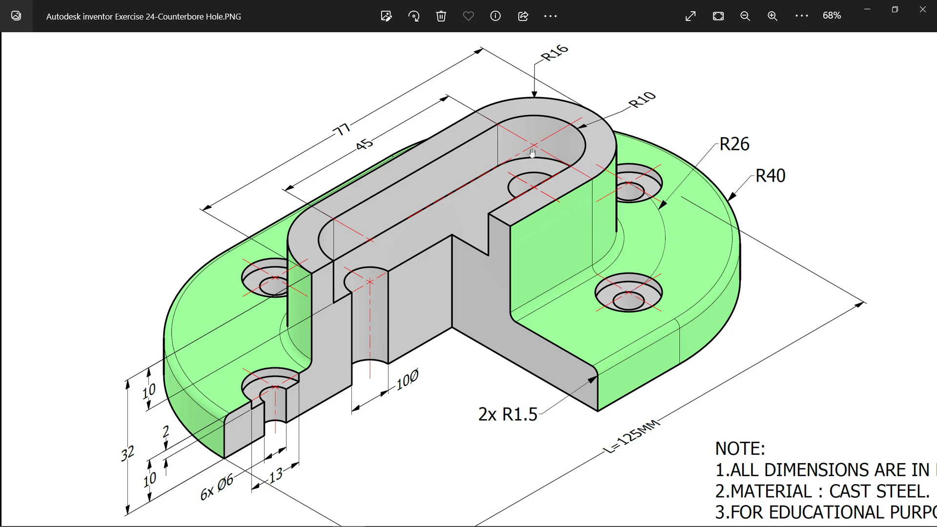
pyautogui.moveTo(550, 149)
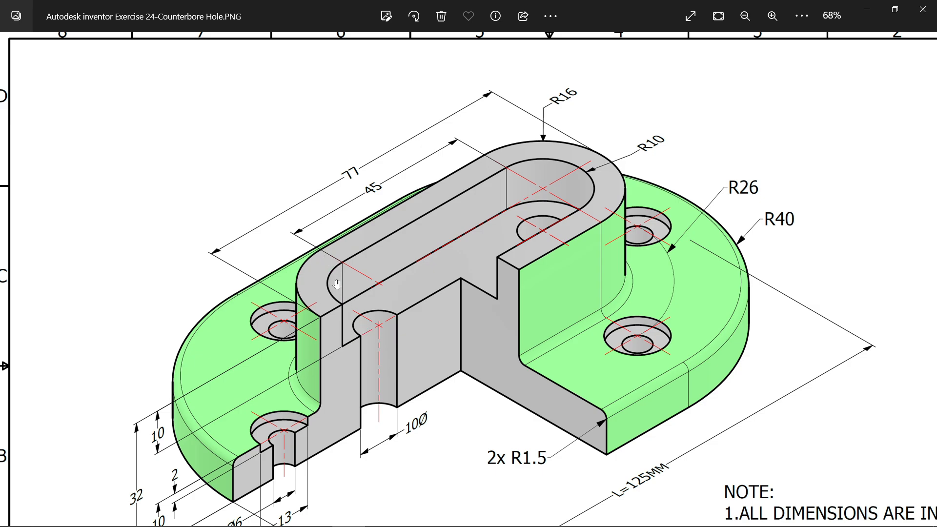
pyautogui.moveTo(867, 16)
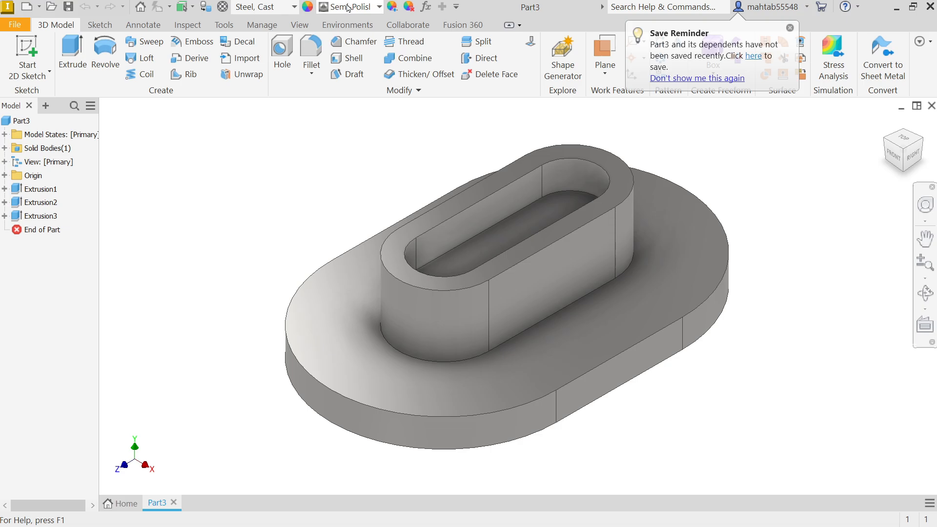
# Apply a light green appearance to the part and start Sketch4 on its top face.
pyautogui.click(377, 7)
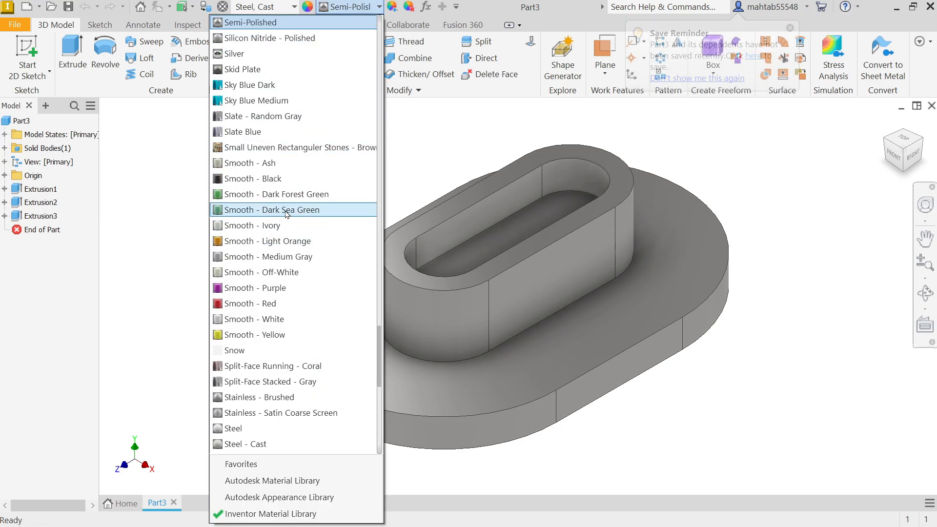
pyautogui.click(258, 101)
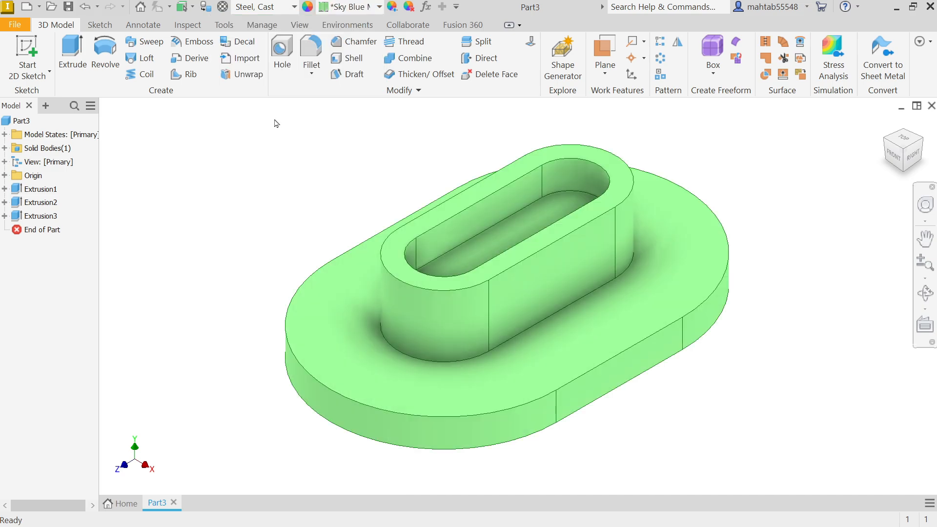
pyautogui.click(568, 272)
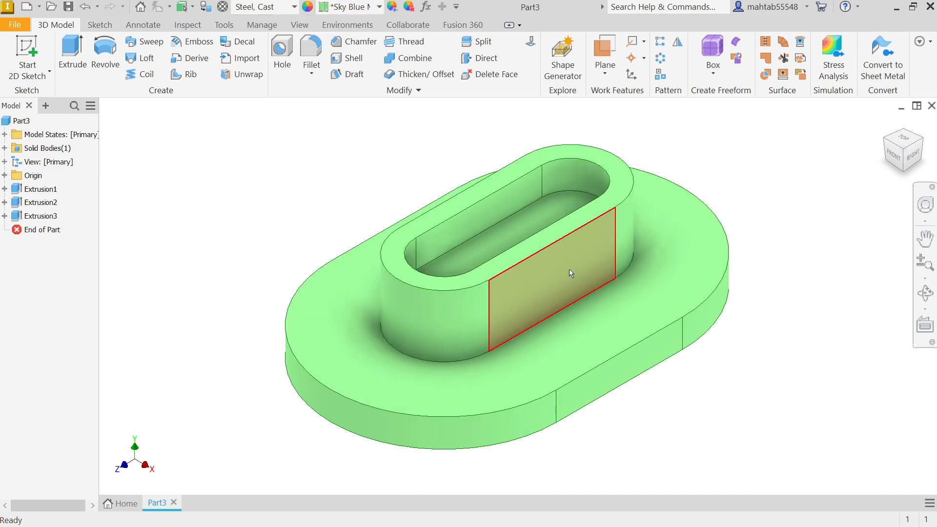
pyautogui.click(571, 273)
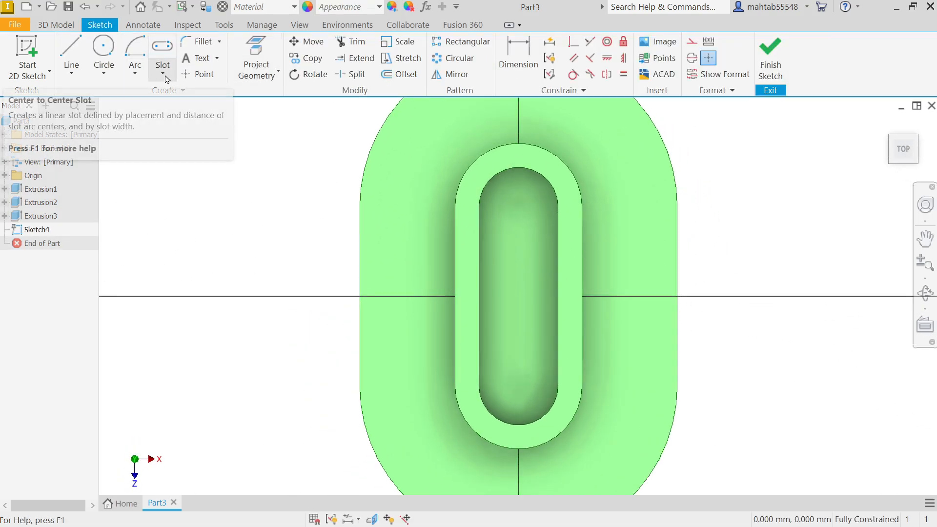
# Draw a centre-to-centre construction slot around the boss with a 26 mm end-arc dimension.
pyautogui.click(162, 64)
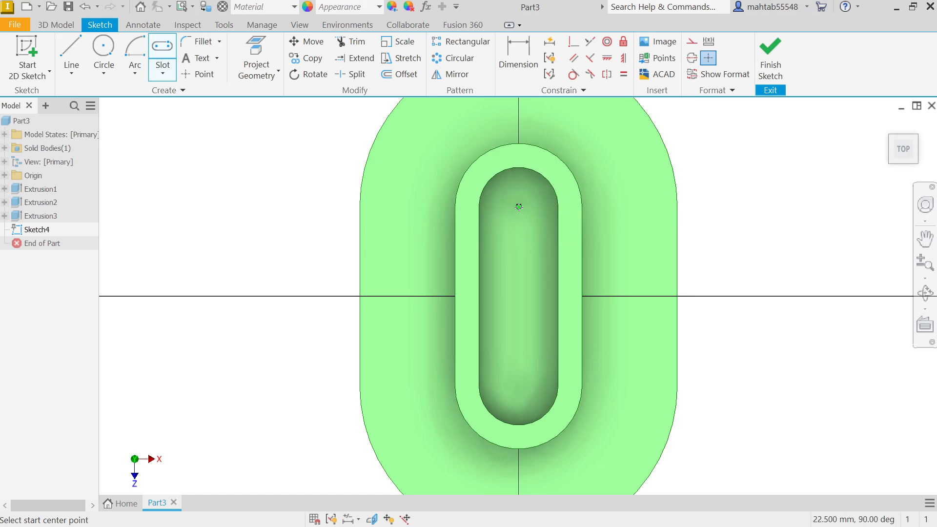
pyautogui.click(518, 207)
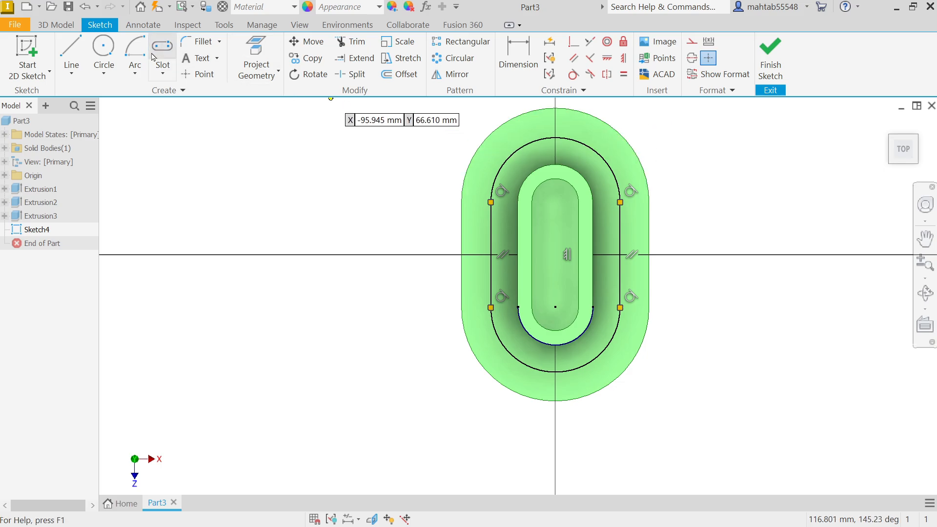
pyautogui.click(517, 53)
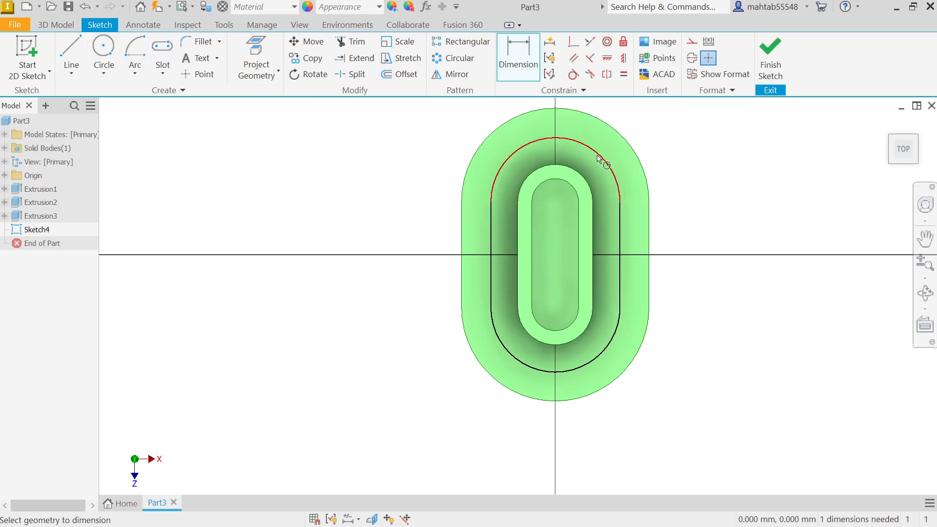
pyautogui.click(599, 161)
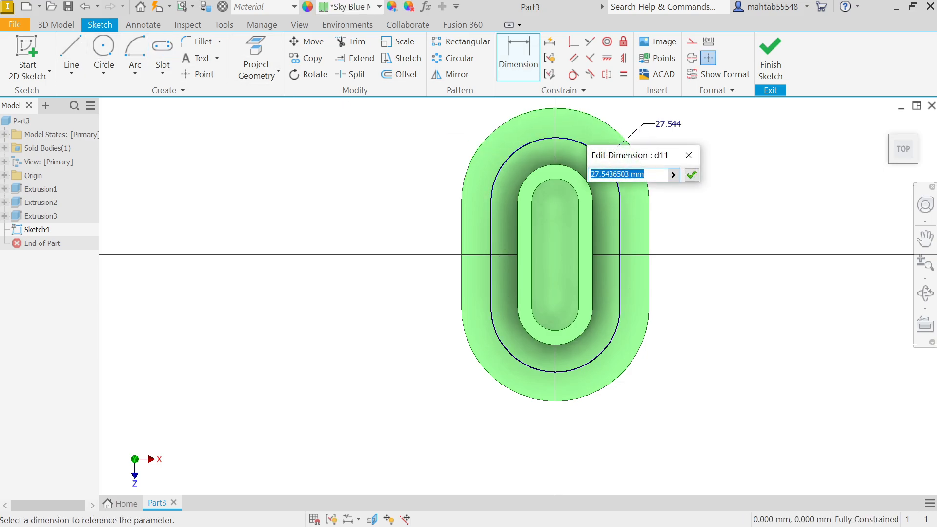
pyautogui.write('2')
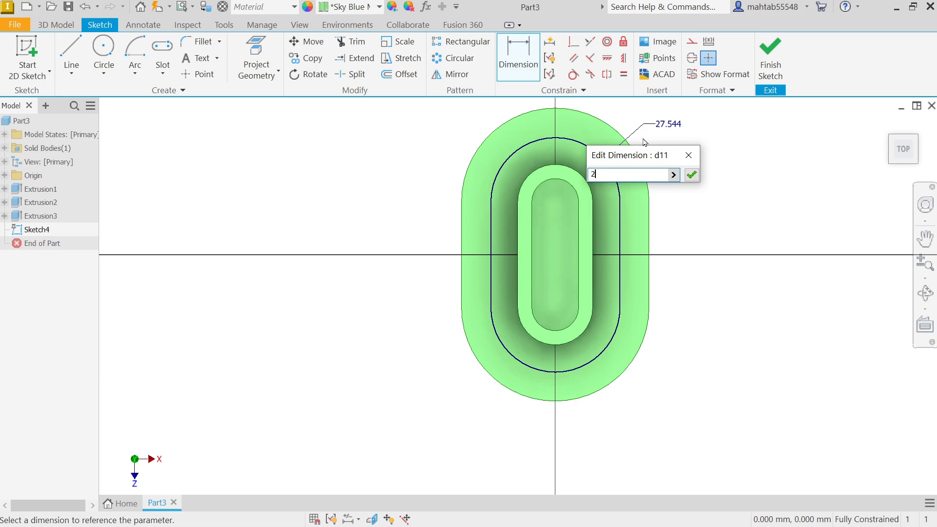
pyautogui.click(690, 175)
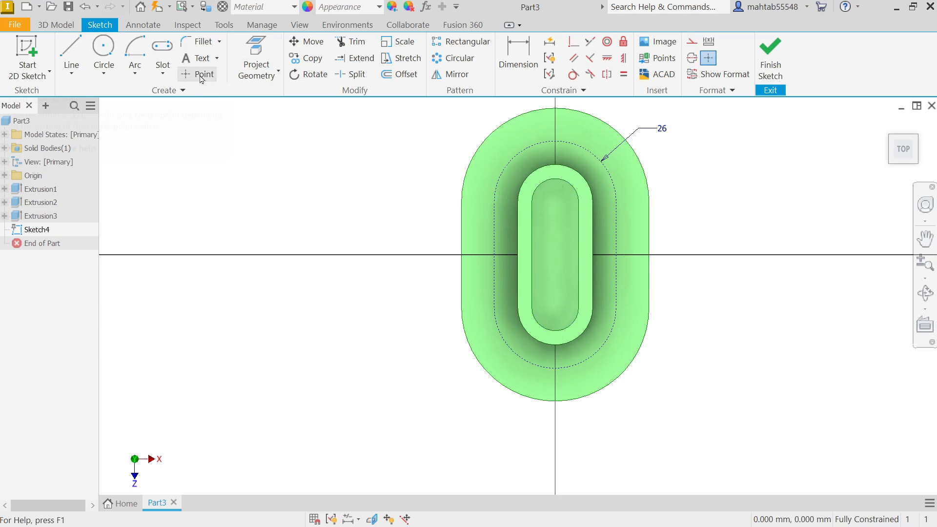
# Switch to the Point tool to mark hole centres on the construction slot.
pyautogui.click(204, 74)
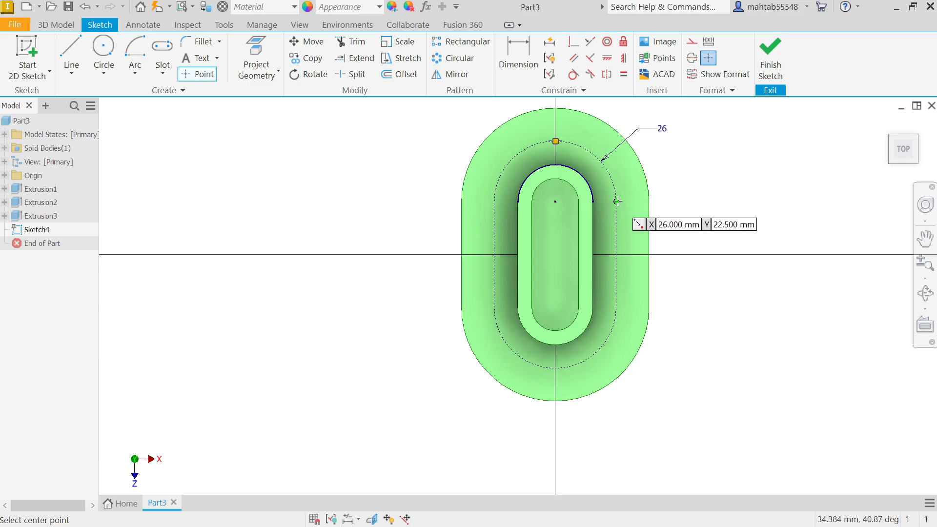
pyautogui.moveTo(494, 307)
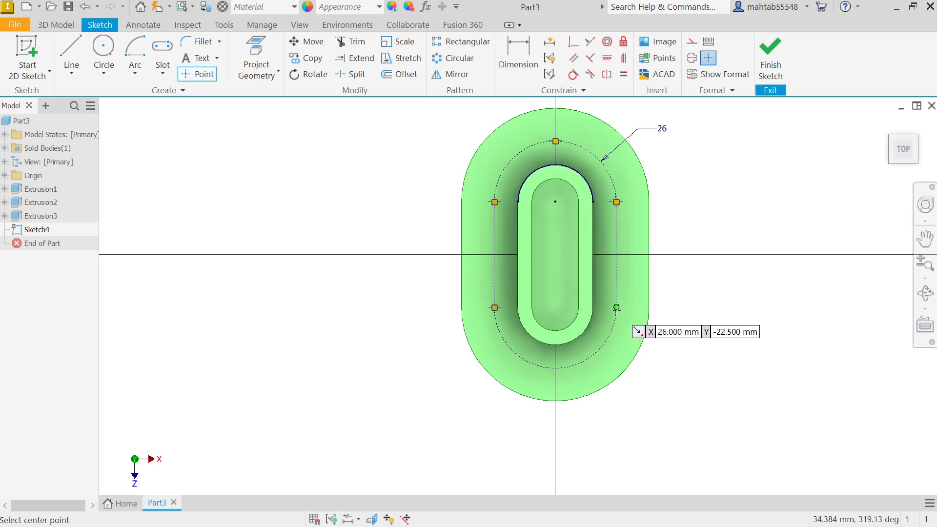
pyautogui.moveTo(555, 368)
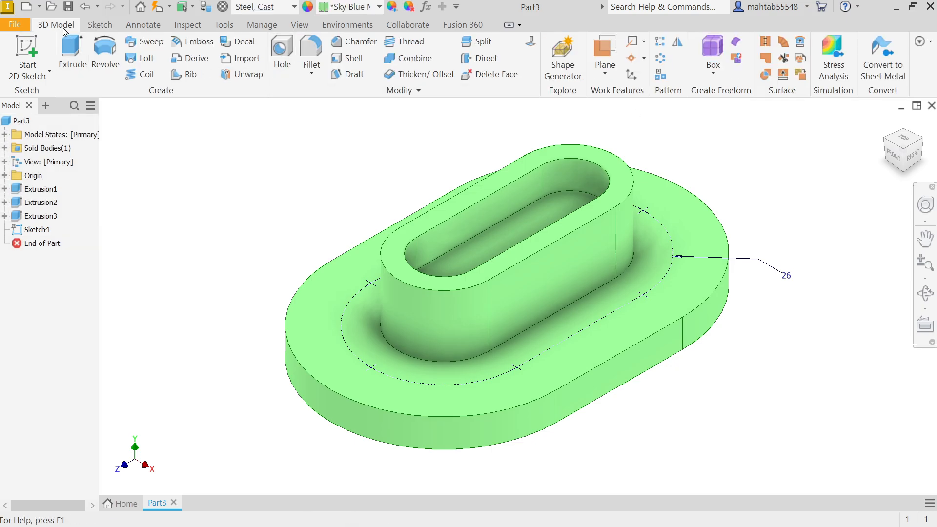
pyautogui.moveTo(403, 96)
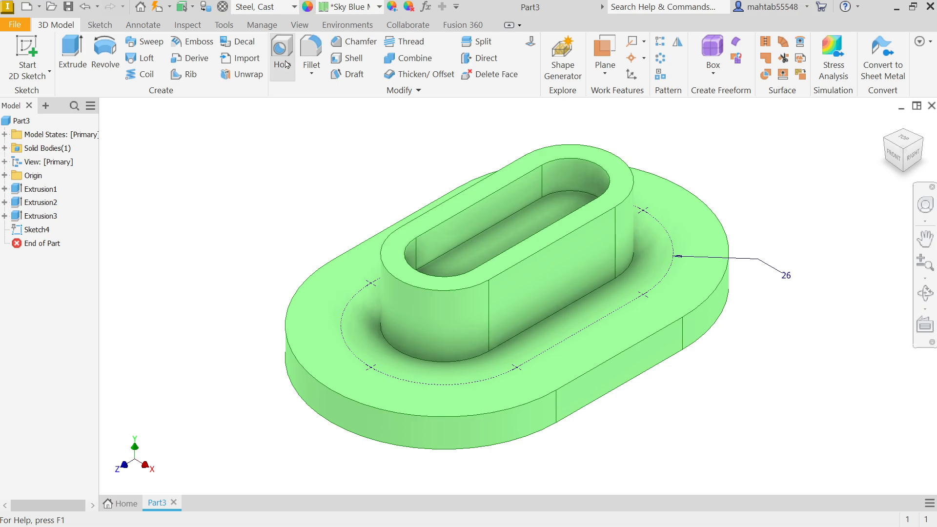
# Start a Hole feature, clear the auto-picked positions and leave the preset unchanged.
pyautogui.click(281, 53)
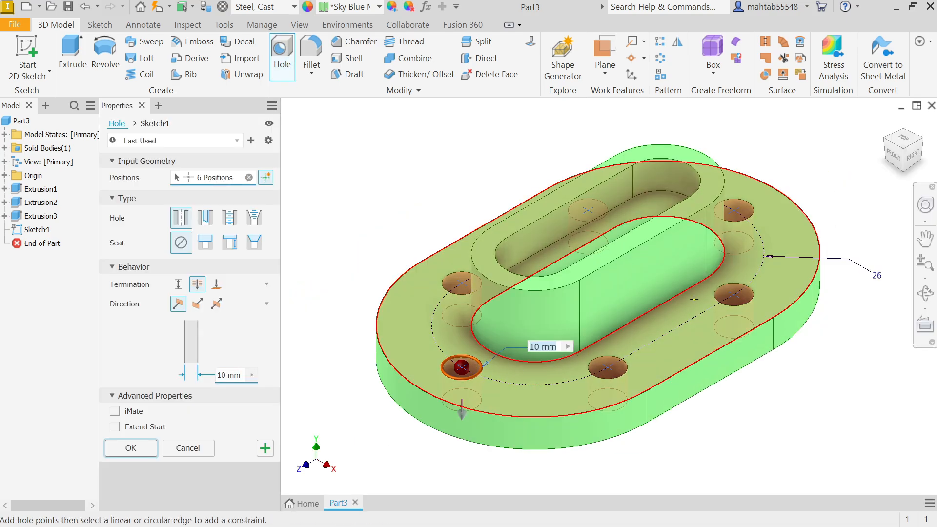
pyautogui.click(248, 177)
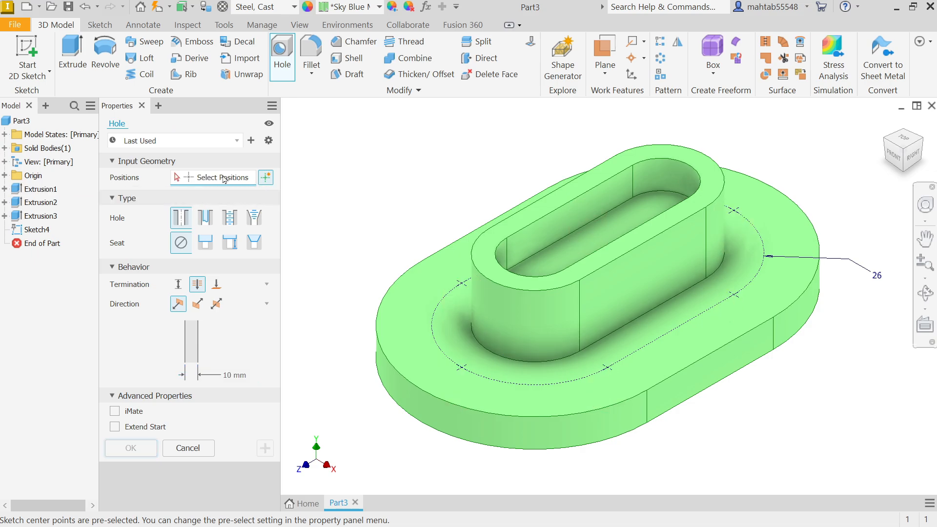
pyautogui.moveTo(192, 178)
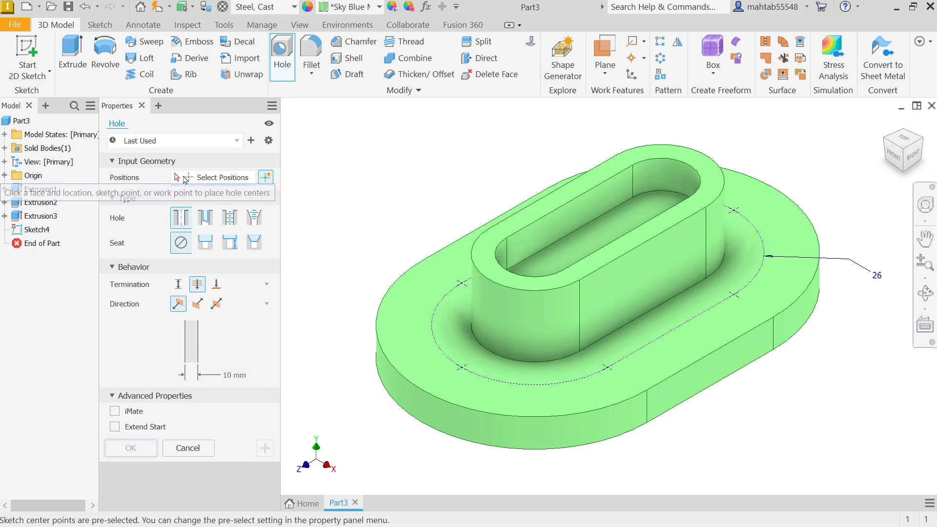
pyautogui.click(236, 139)
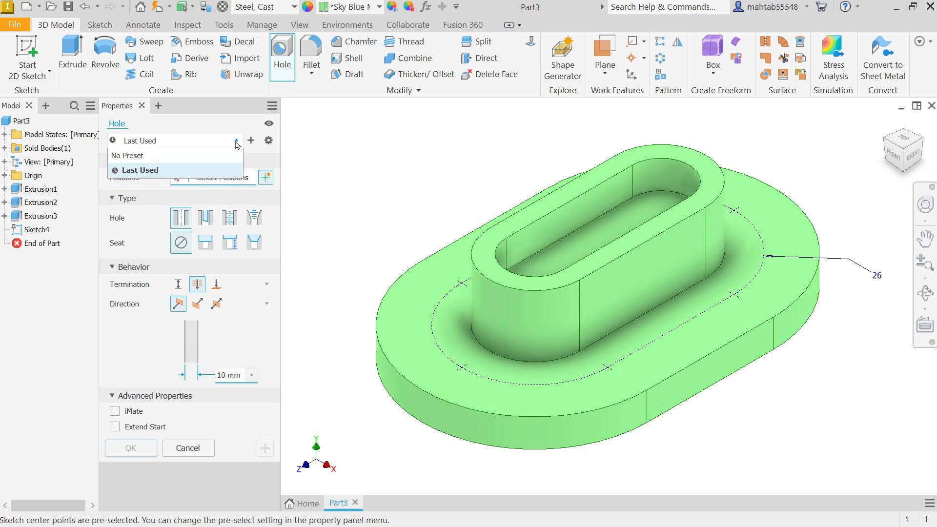
pyautogui.click(137, 170)
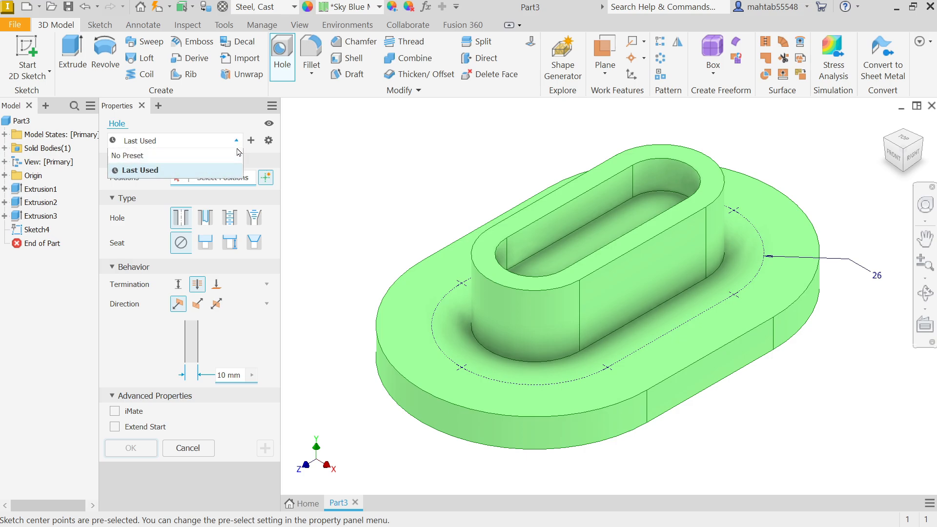
pyautogui.click(138, 169)
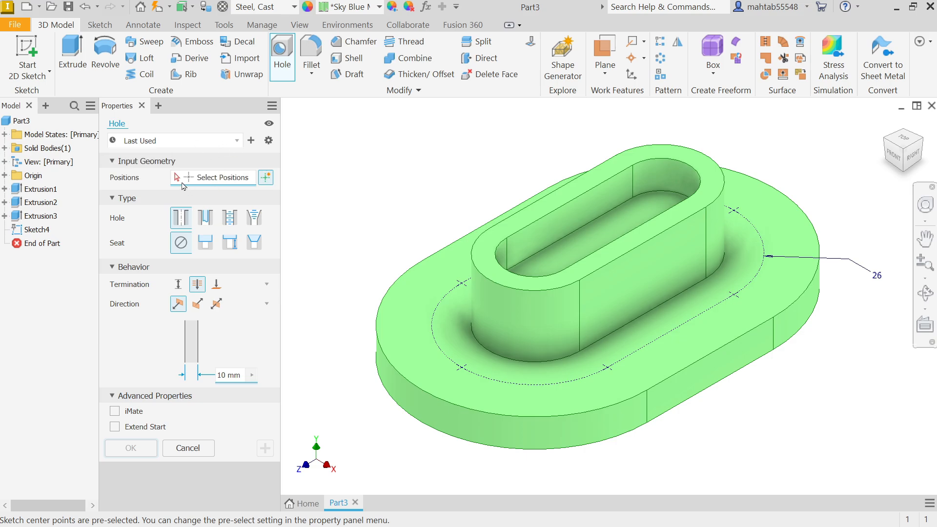
pyautogui.moveTo(459, 370)
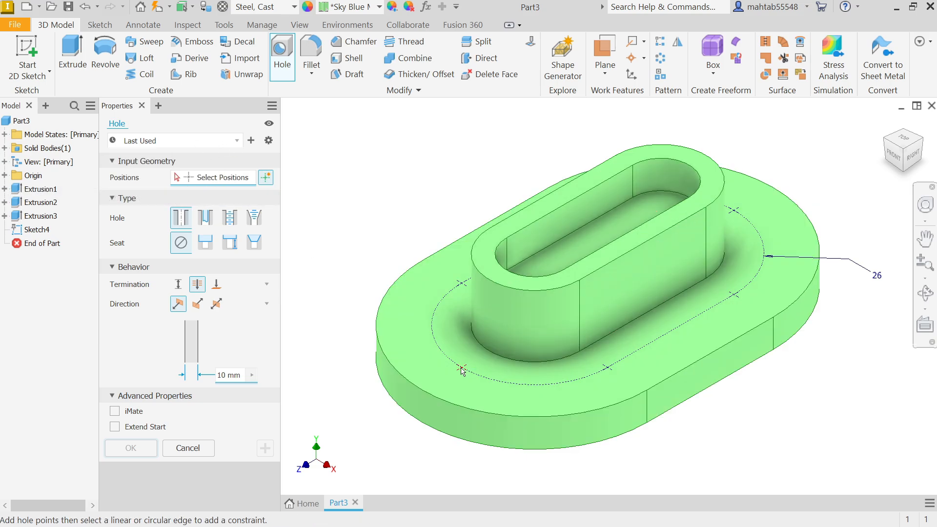
# Pick the six sketch points on the 26 mm bolt circle as hole positions.
pyautogui.click(460, 369)
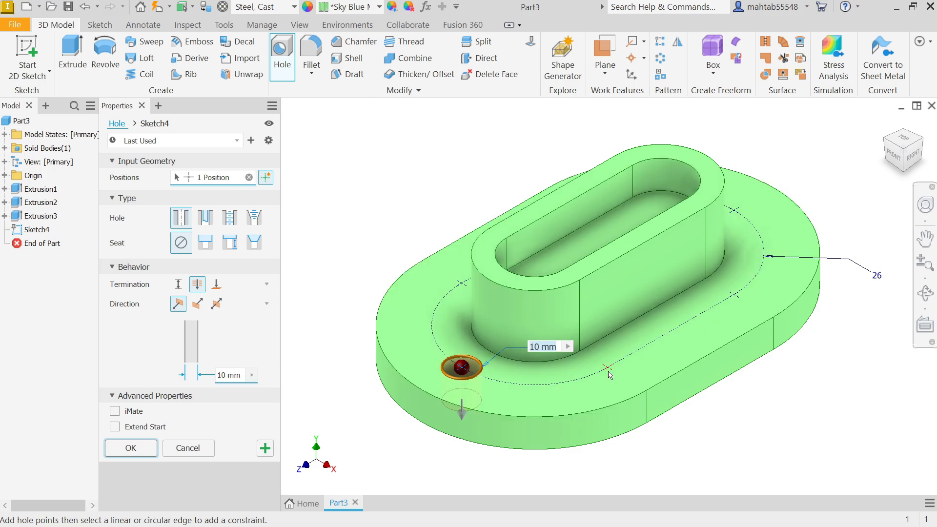
pyautogui.click(605, 368)
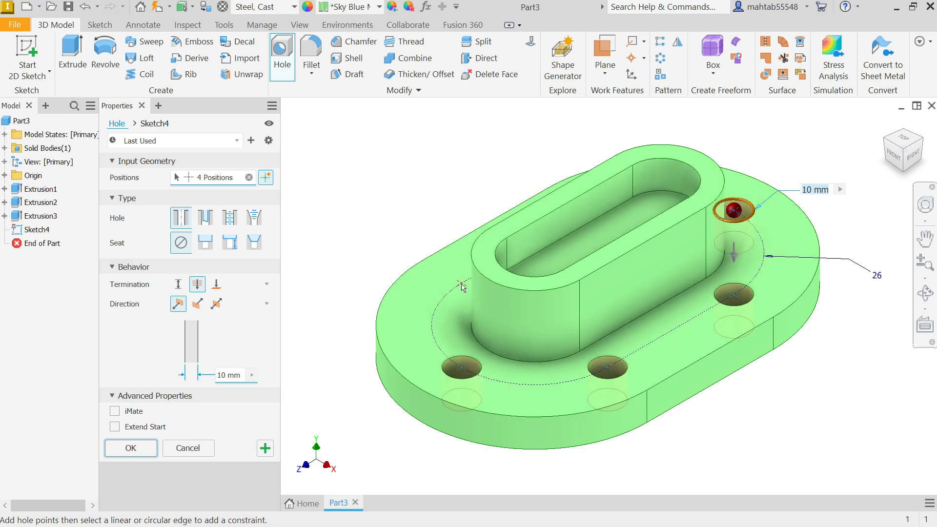
pyautogui.click(460, 284)
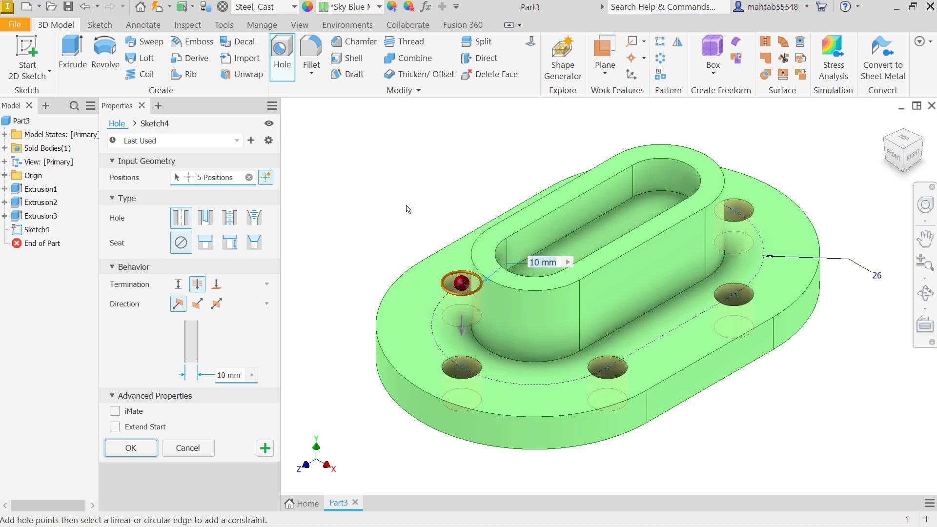
pyautogui.moveTo(407, 202)
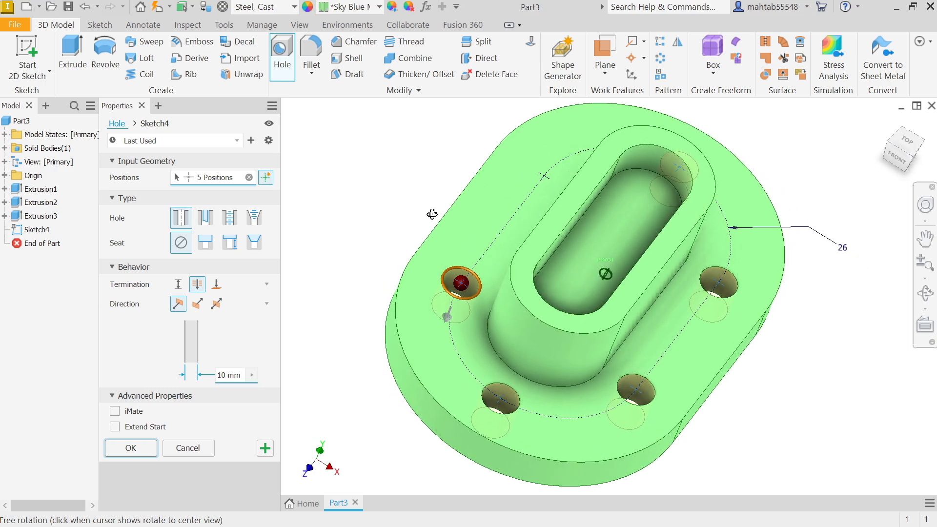
pyautogui.click(544, 176)
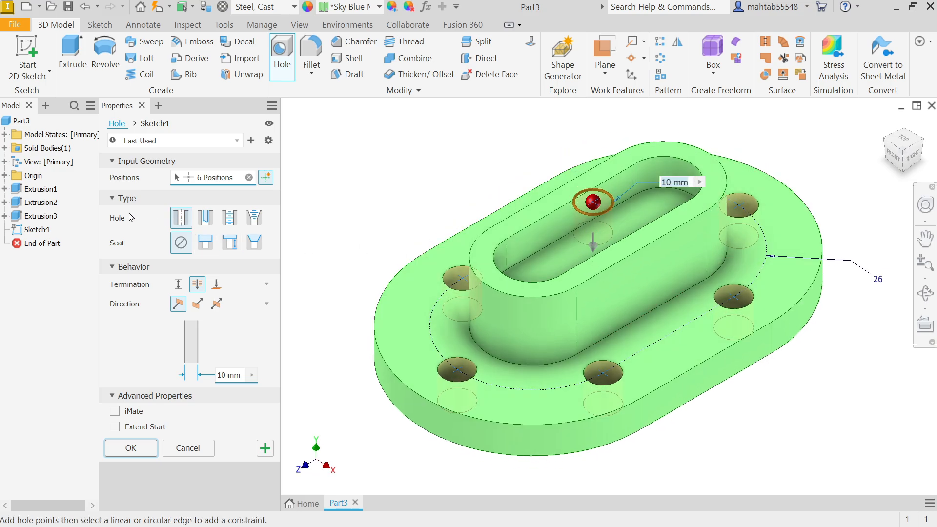
pyautogui.moveTo(180, 217)
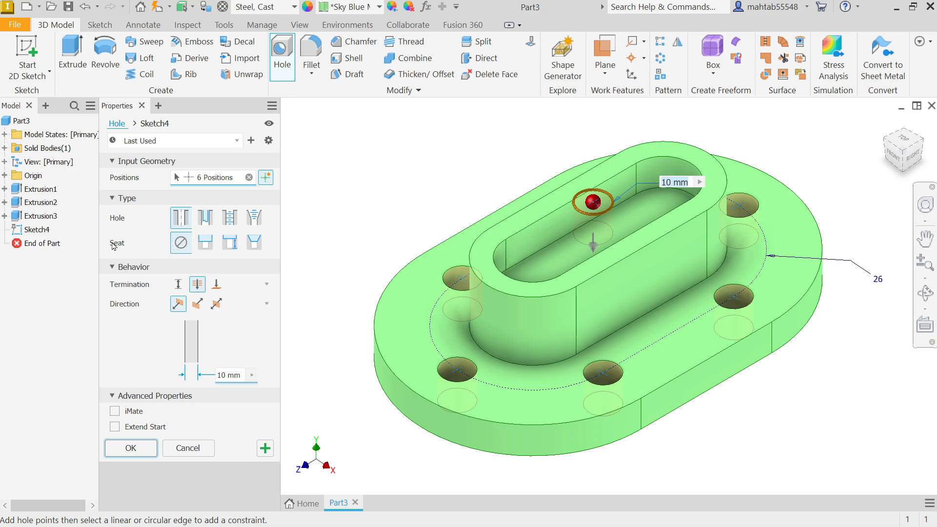
pyautogui.moveTo(205, 242)
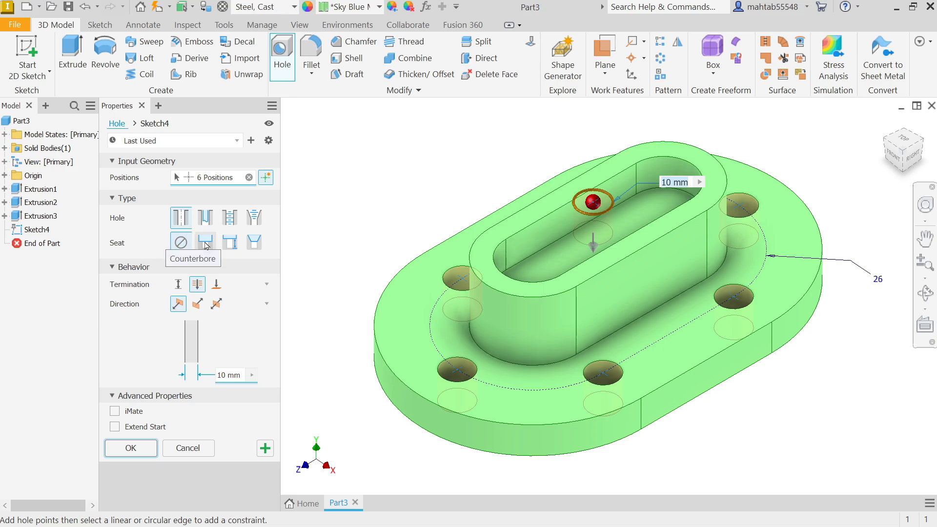
# Create six 6 mm Through All holes with 13 mm wide, 2 mm deep counterbores.
pyautogui.click(205, 242)
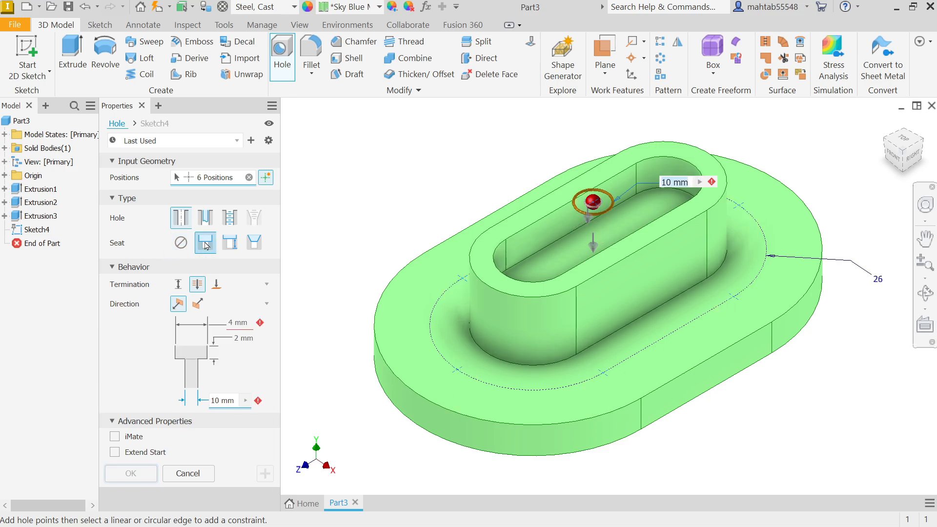
pyautogui.click(205, 242)
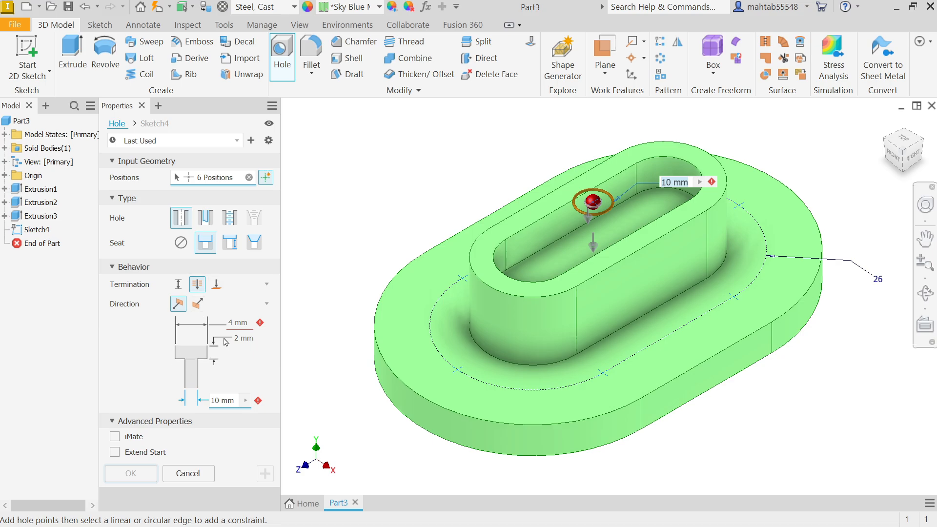
pyautogui.moveTo(463, 281)
pyautogui.write('6')
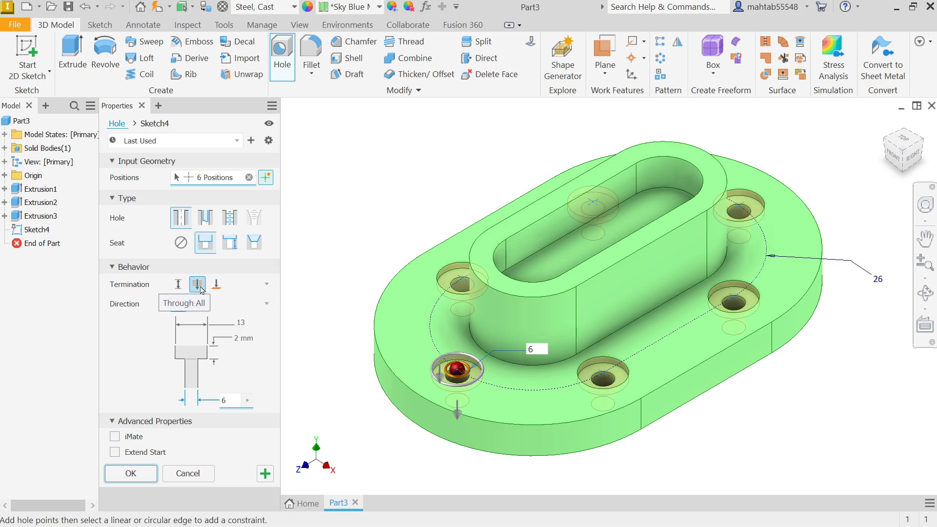
pyautogui.click(197, 284)
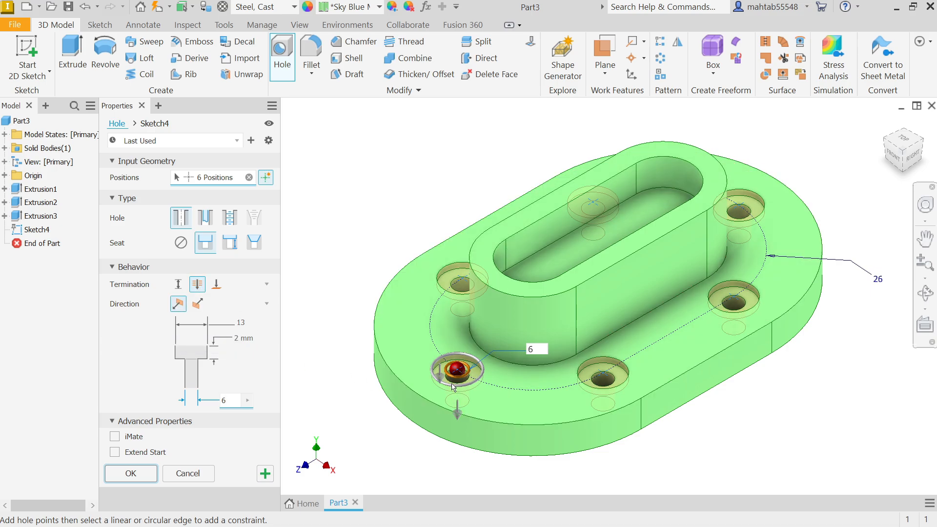
pyautogui.moveTo(126, 310)
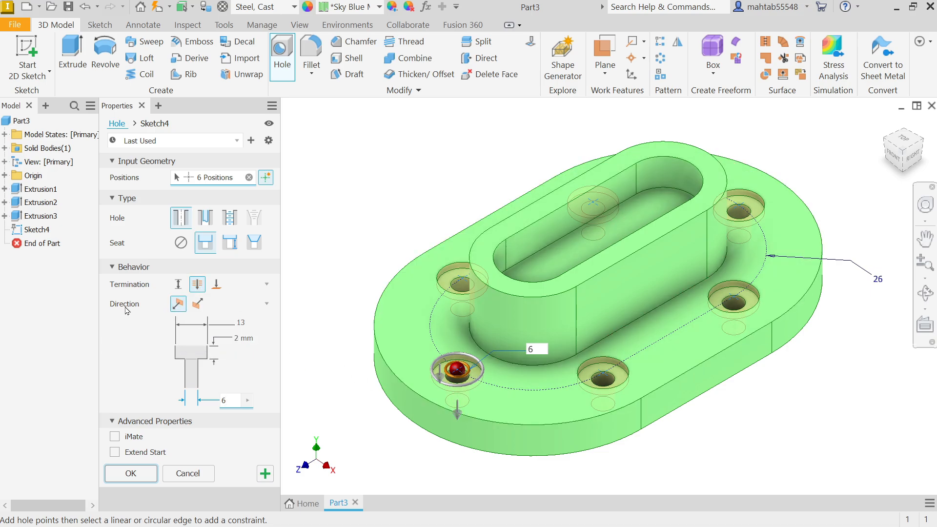
pyautogui.moveTo(468, 437)
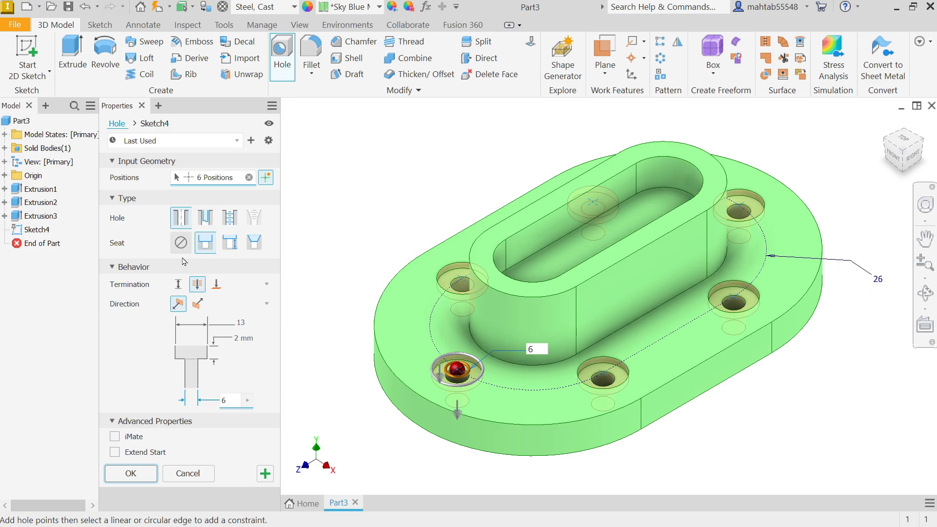
pyautogui.click(130, 473)
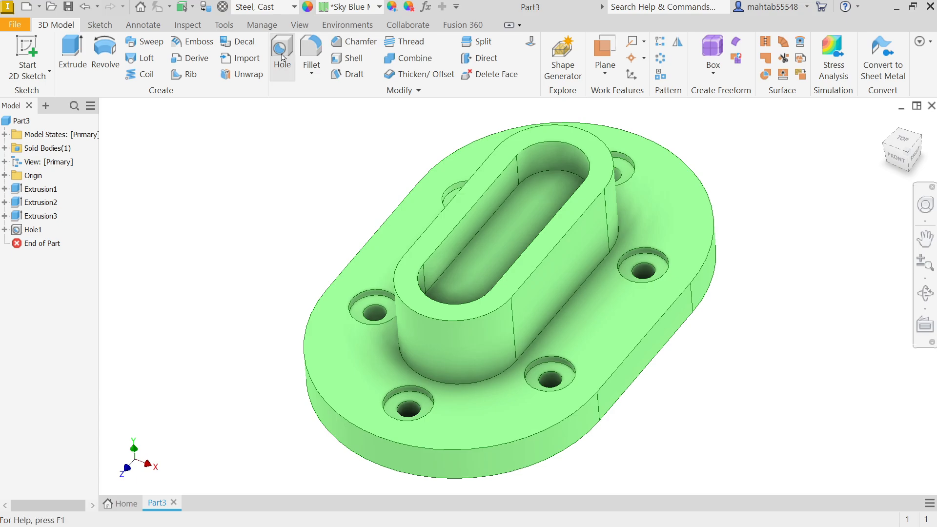
# Create two 10 mm Through All holes in the floor of the boss slot.
pyautogui.click(281, 48)
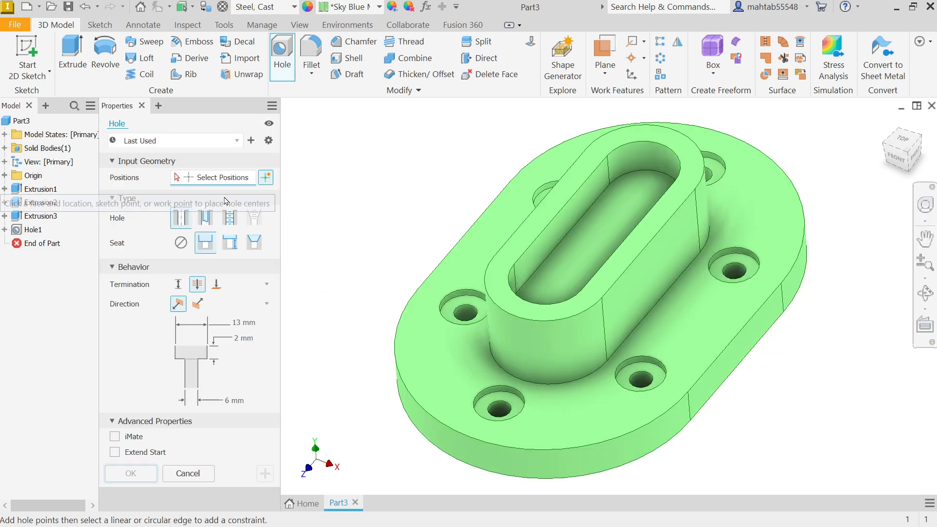
pyautogui.moveTo(180, 216)
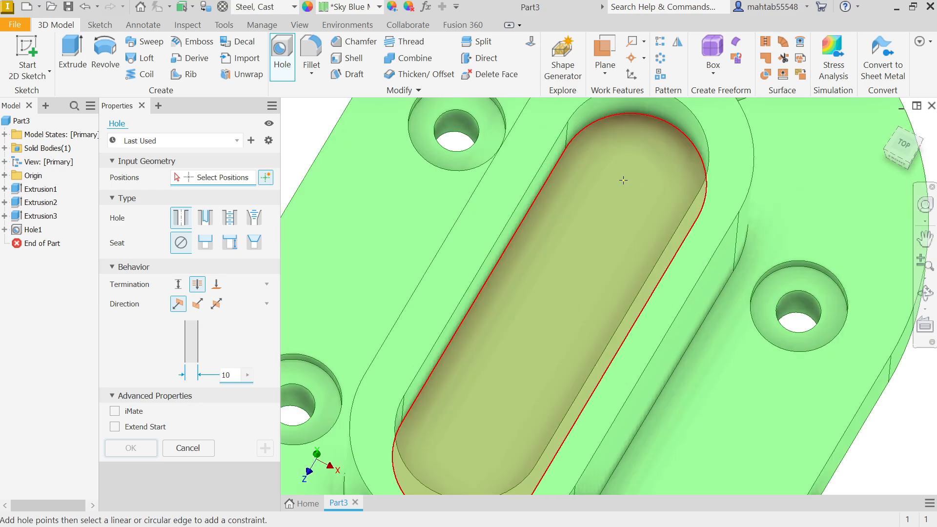
pyautogui.click(621, 179)
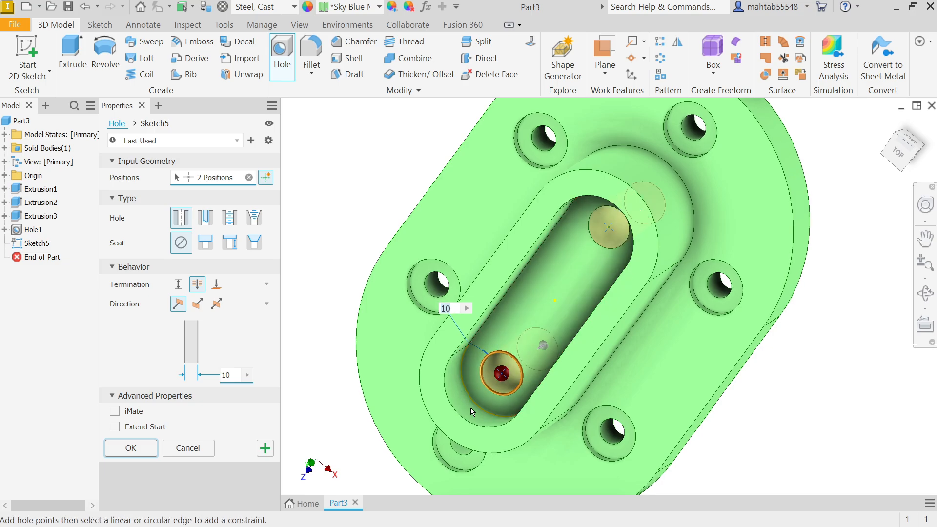
pyautogui.moveTo(310, 346)
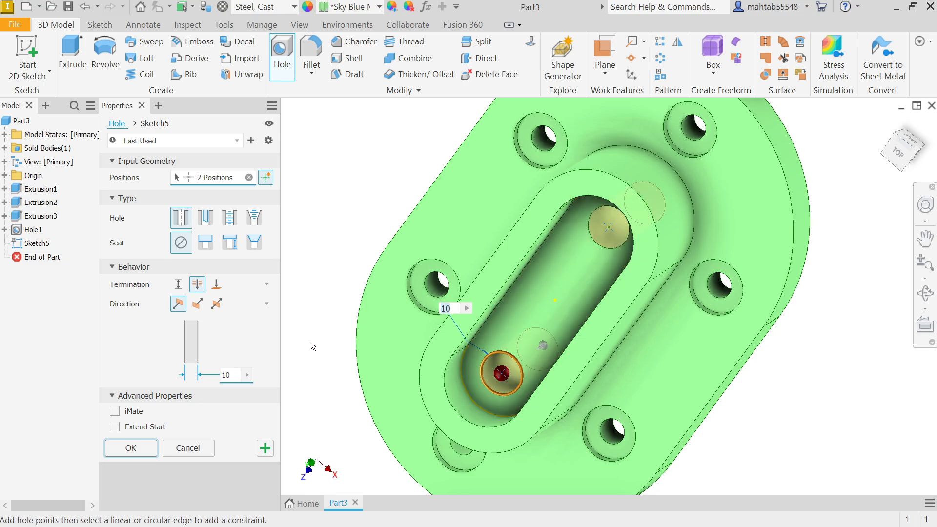
pyautogui.moveTo(241, 183)
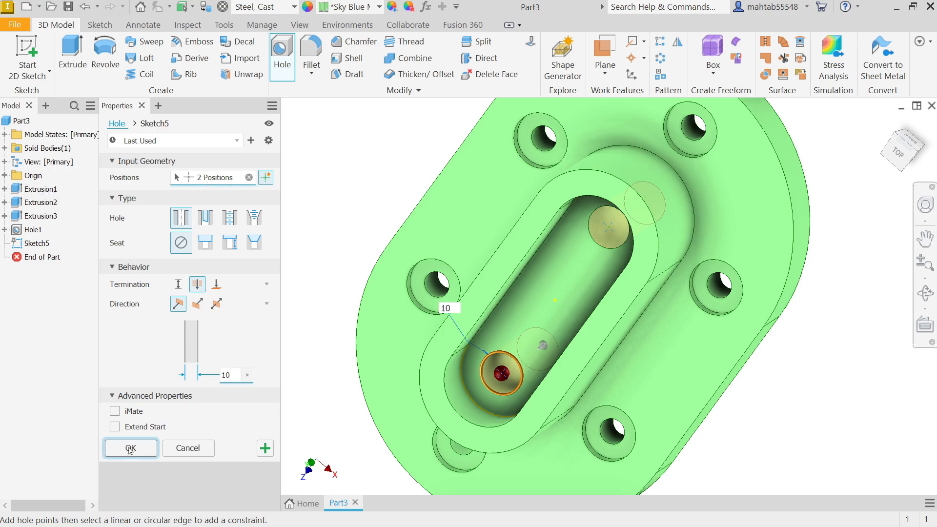
pyautogui.click(130, 448)
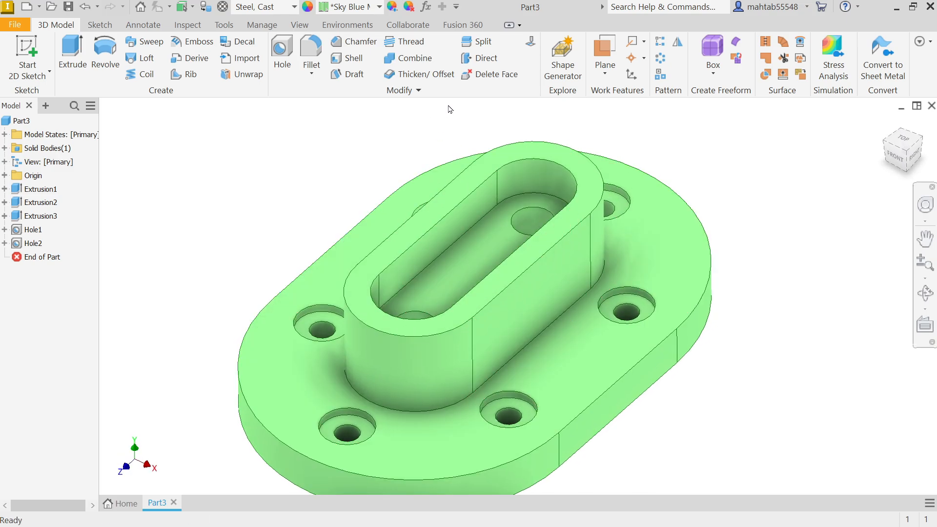
# Fillet the boss base edge and the plate's top outer edge at 1.5 mm.
pyautogui.click(311, 57)
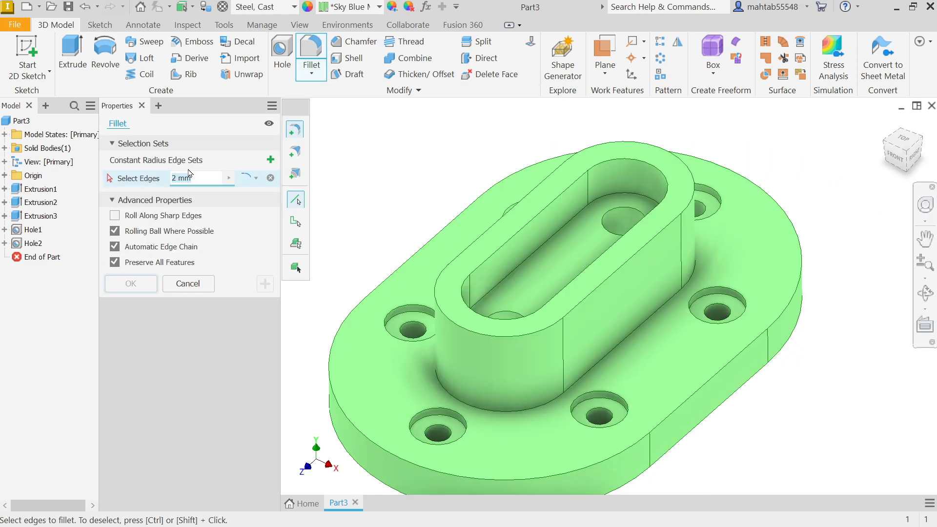
pyautogui.write('1.5')
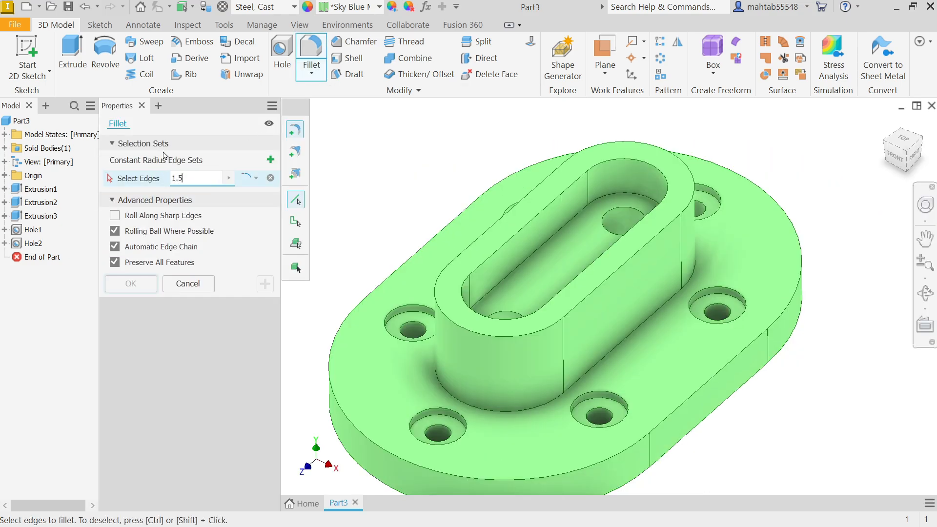
pyautogui.moveTo(295, 129)
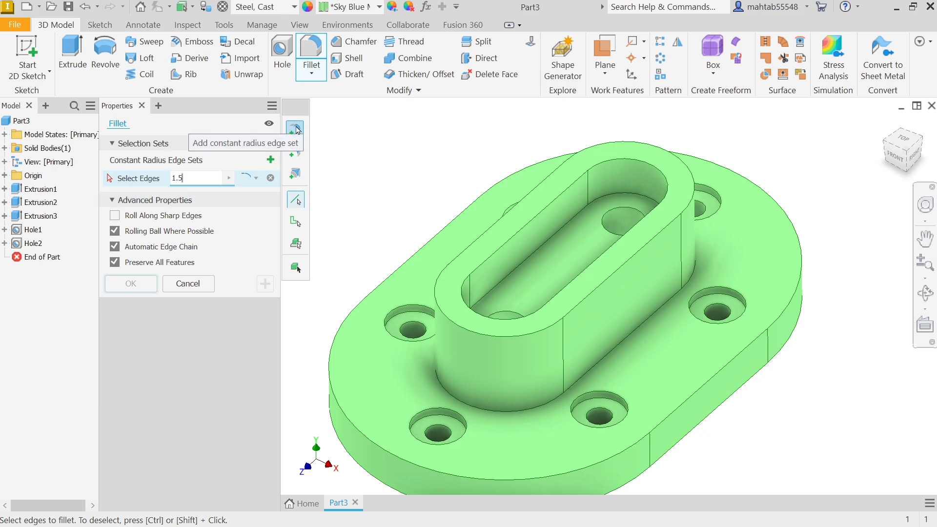
pyautogui.moveTo(295, 130)
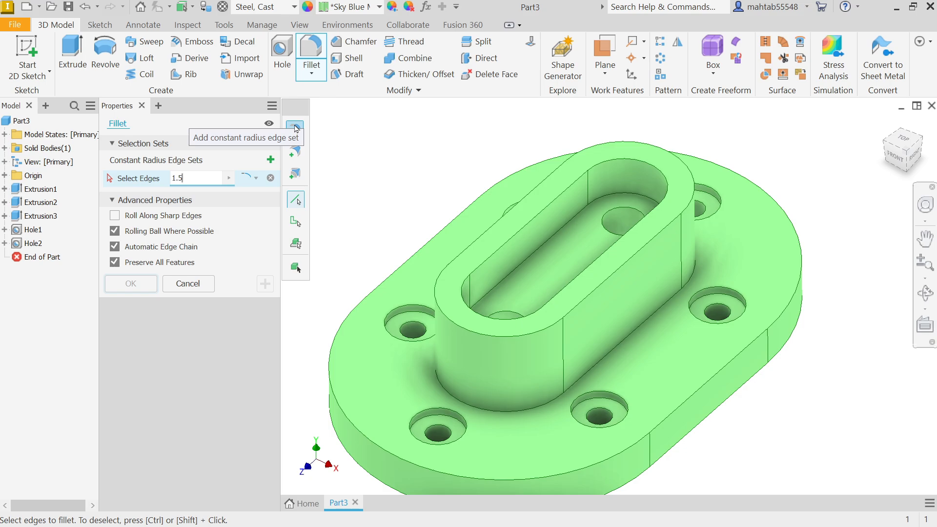
pyautogui.moveTo(297, 133)
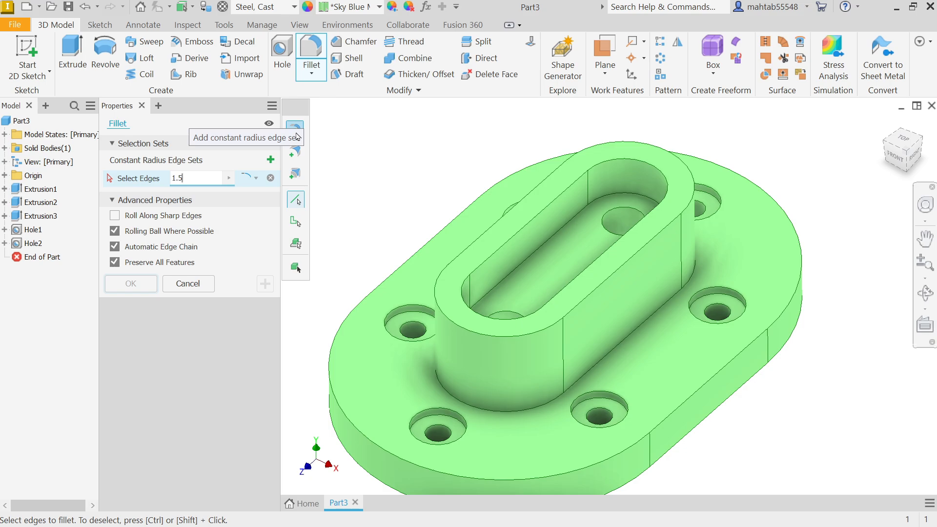
pyautogui.moveTo(270, 214)
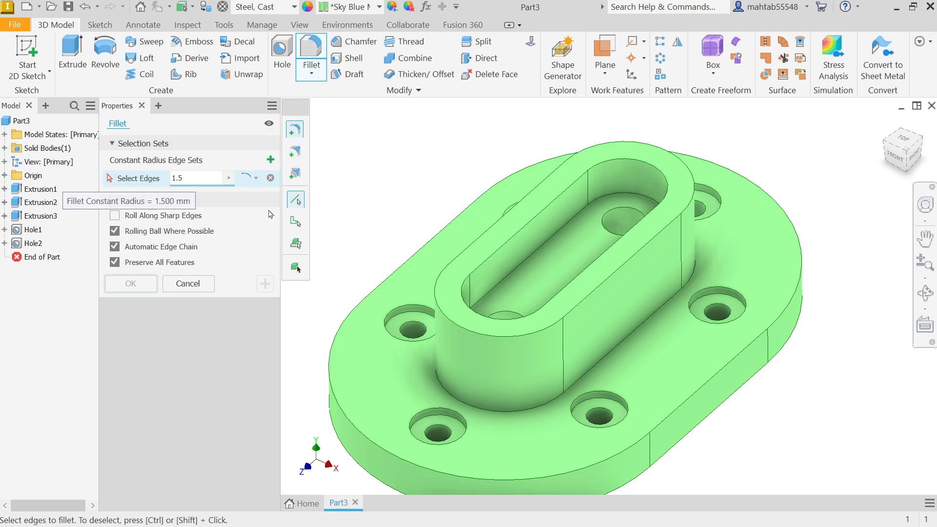
pyautogui.click(619, 346)
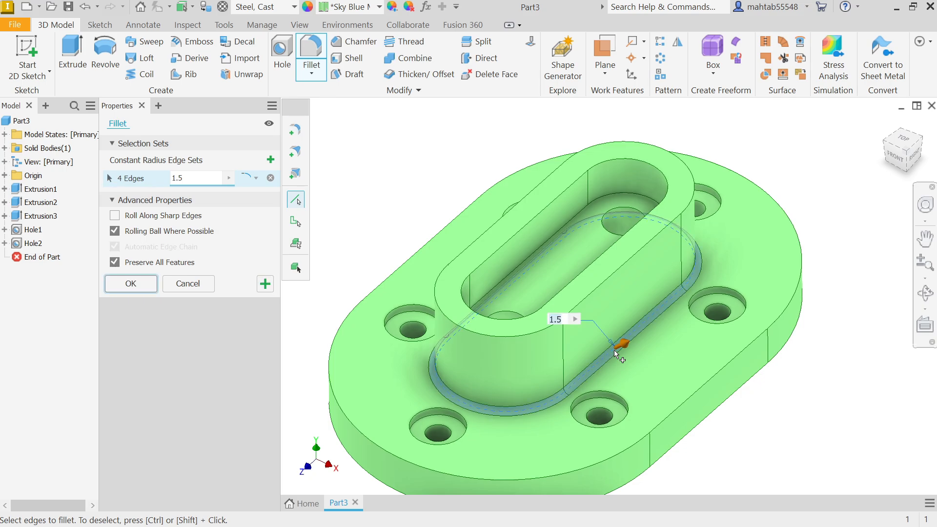
pyautogui.click(681, 406)
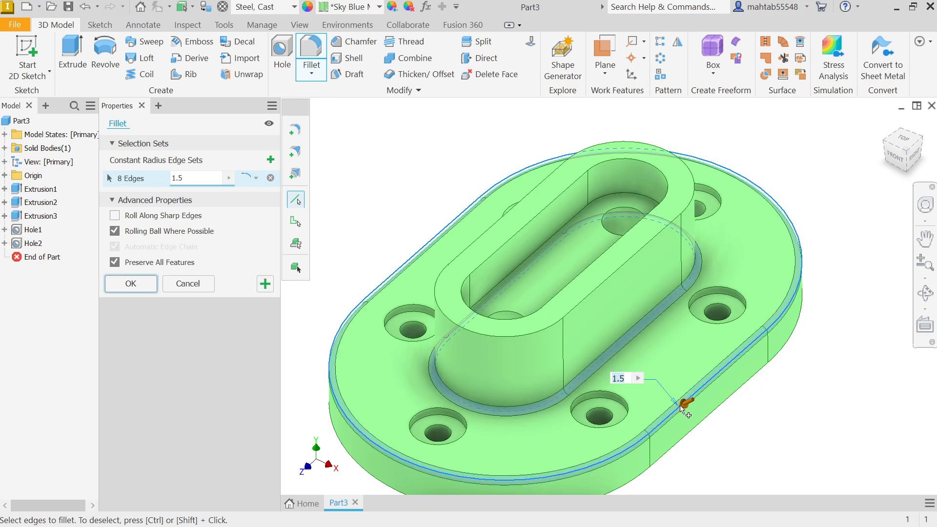
pyautogui.click(130, 282)
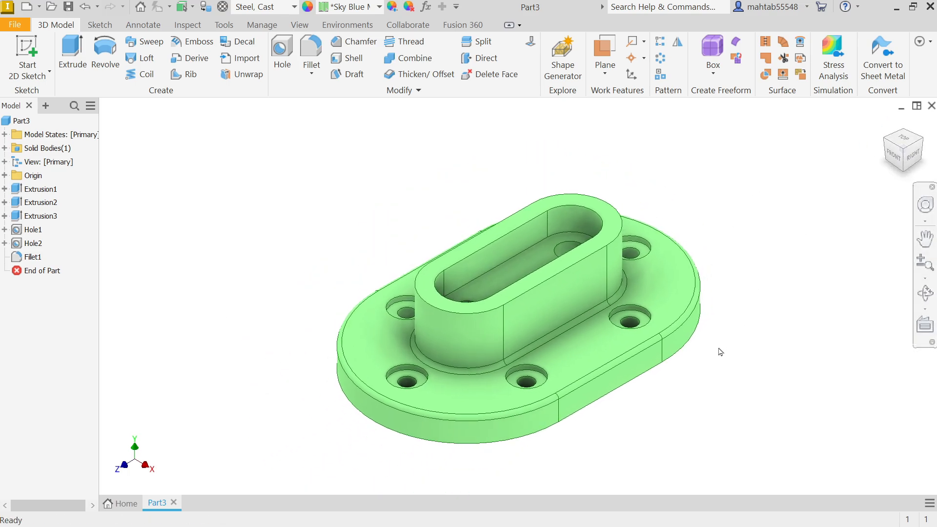
pyautogui.scroll(3)
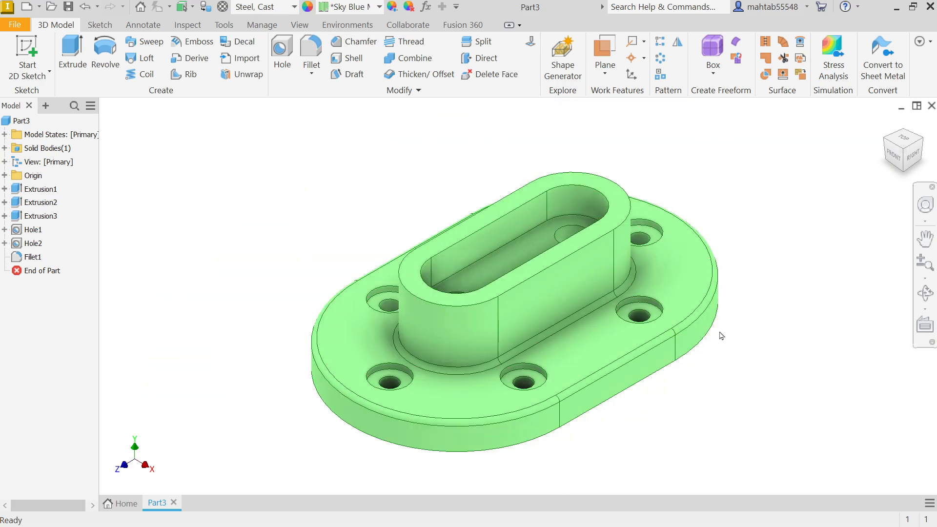
pyautogui.moveTo(747, 312)
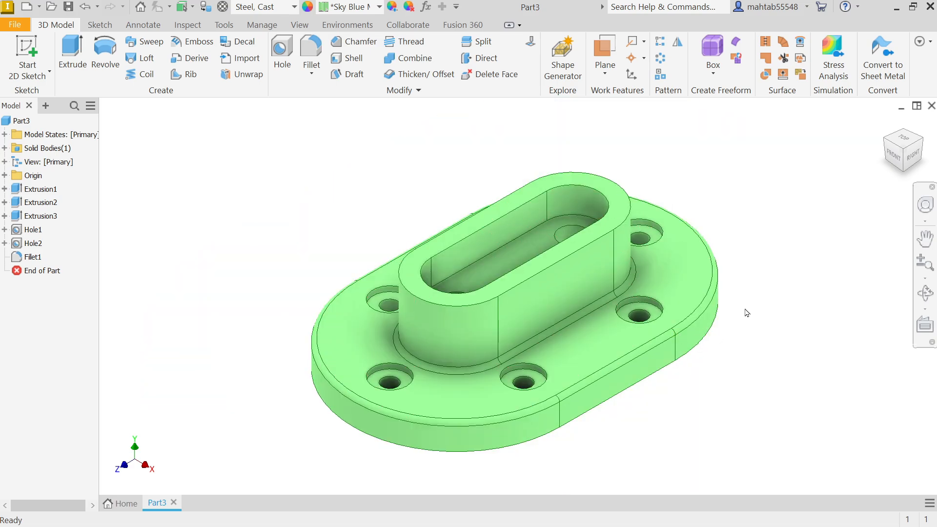